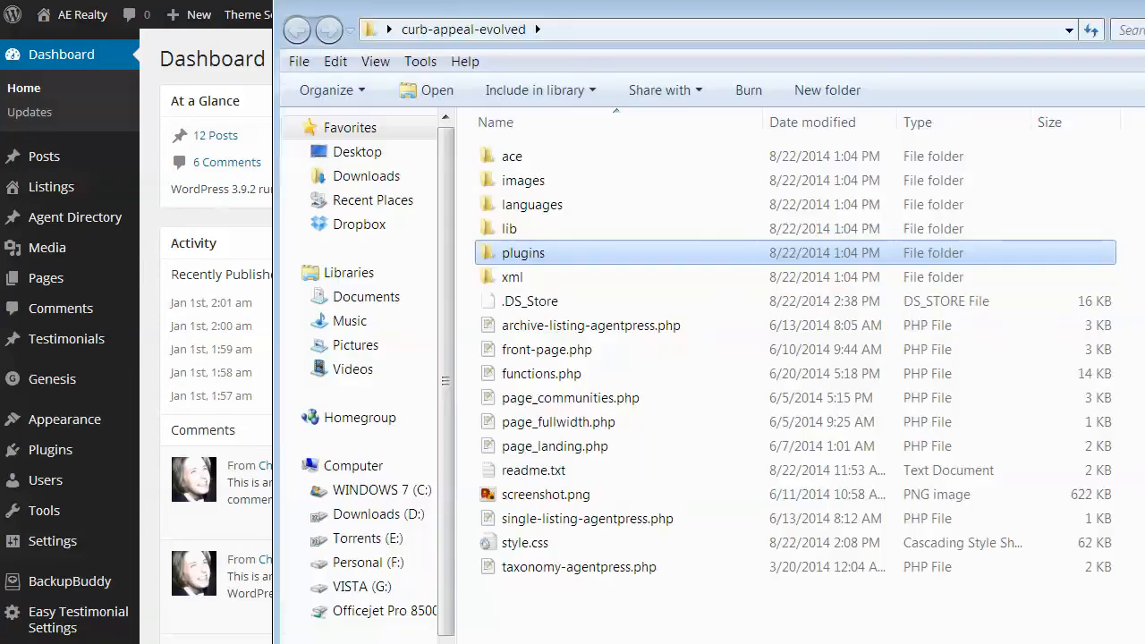
mouse_move(830, 24)
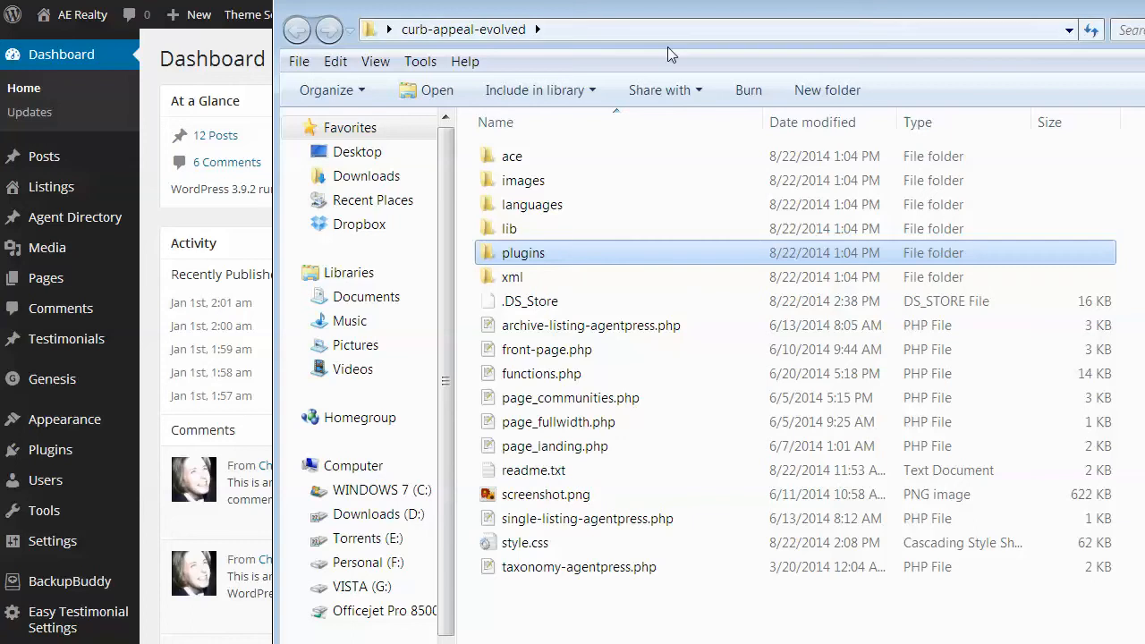
mouse_move(567, 262)
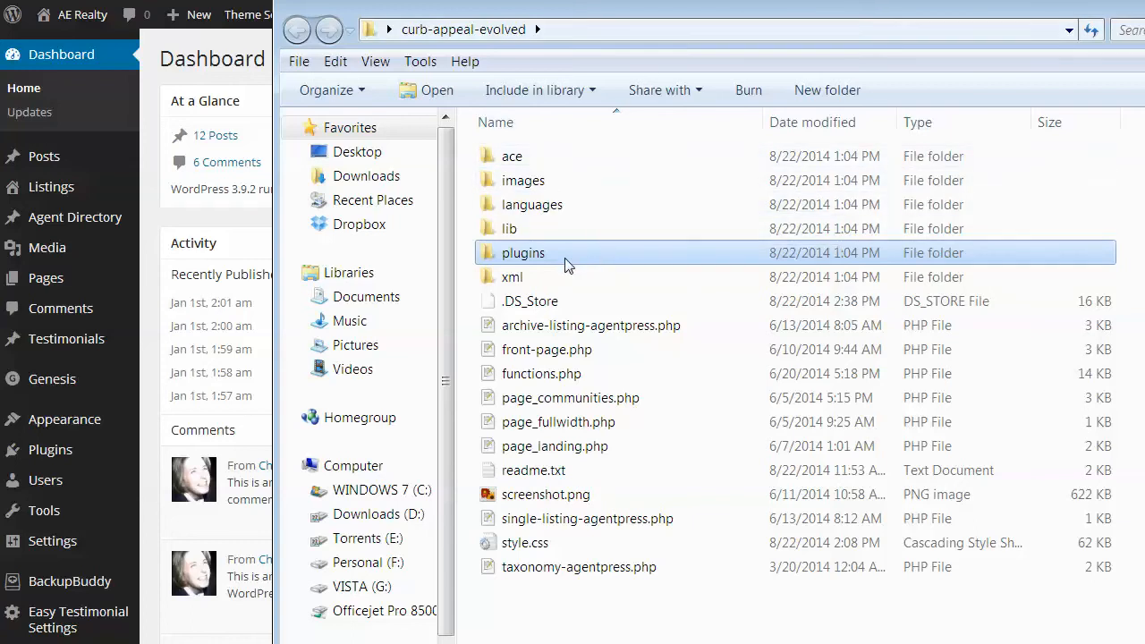
mouse_move(510, 258)
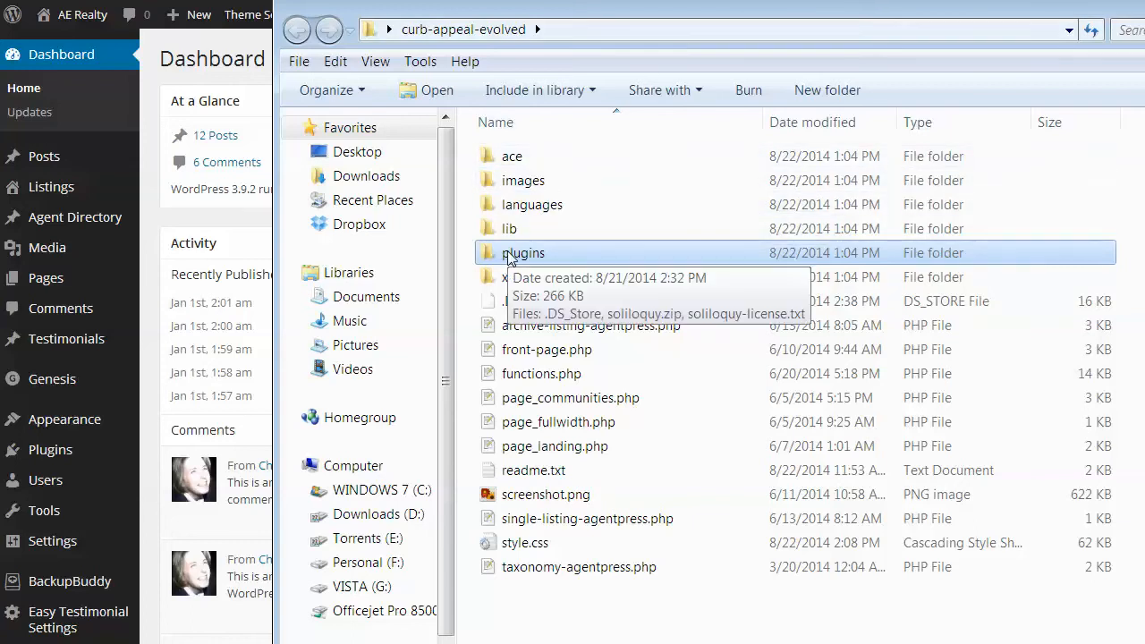
mouse_move(532, 260)
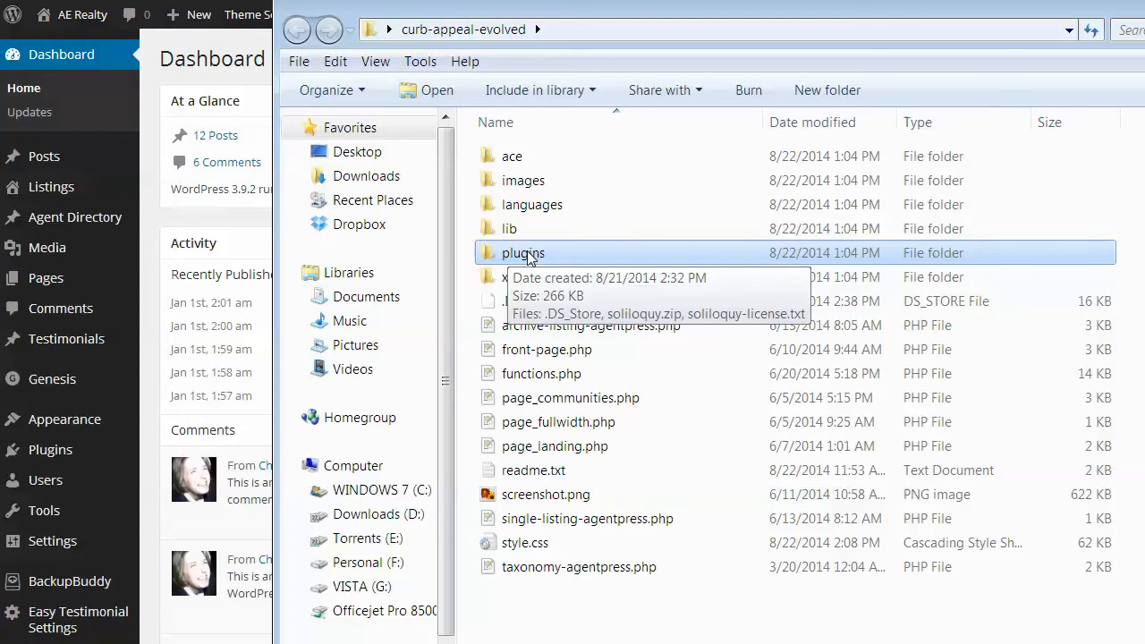
Open the curb-appeal-evolved plugins folder to list soliloquy.zip and the license file.
double_click(522, 252)
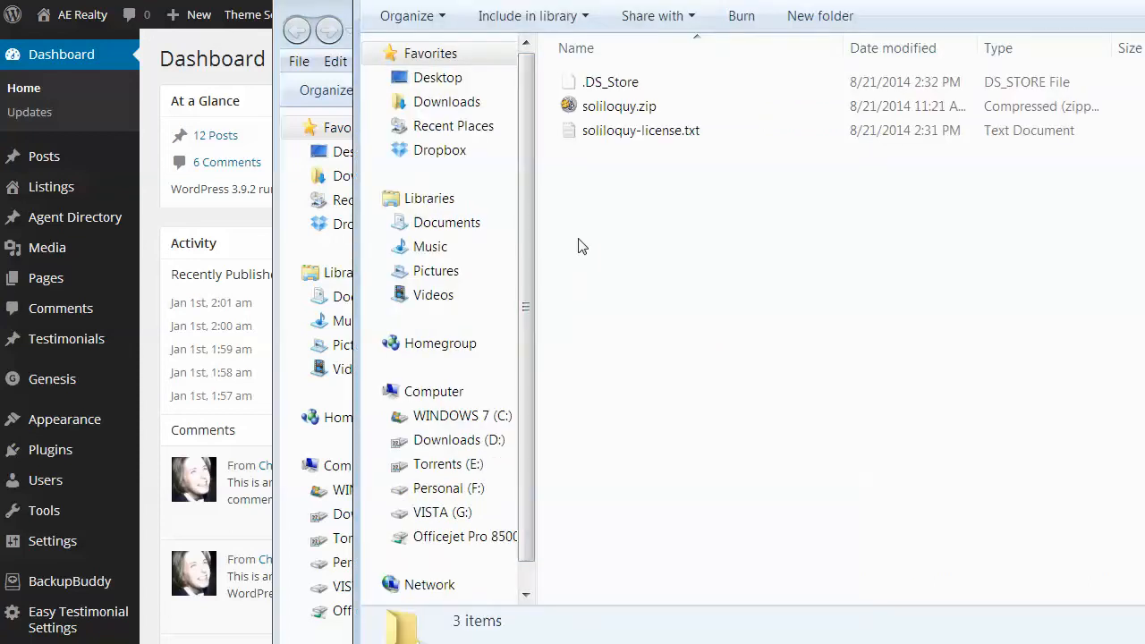
mouse_move(624, 112)
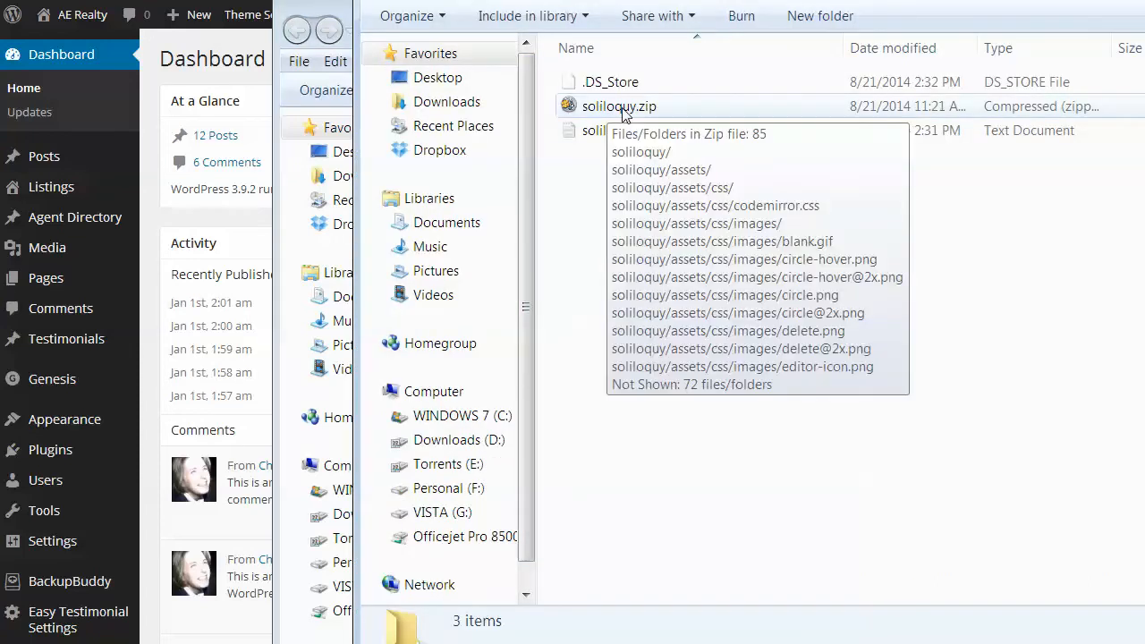
mouse_move(650, 111)
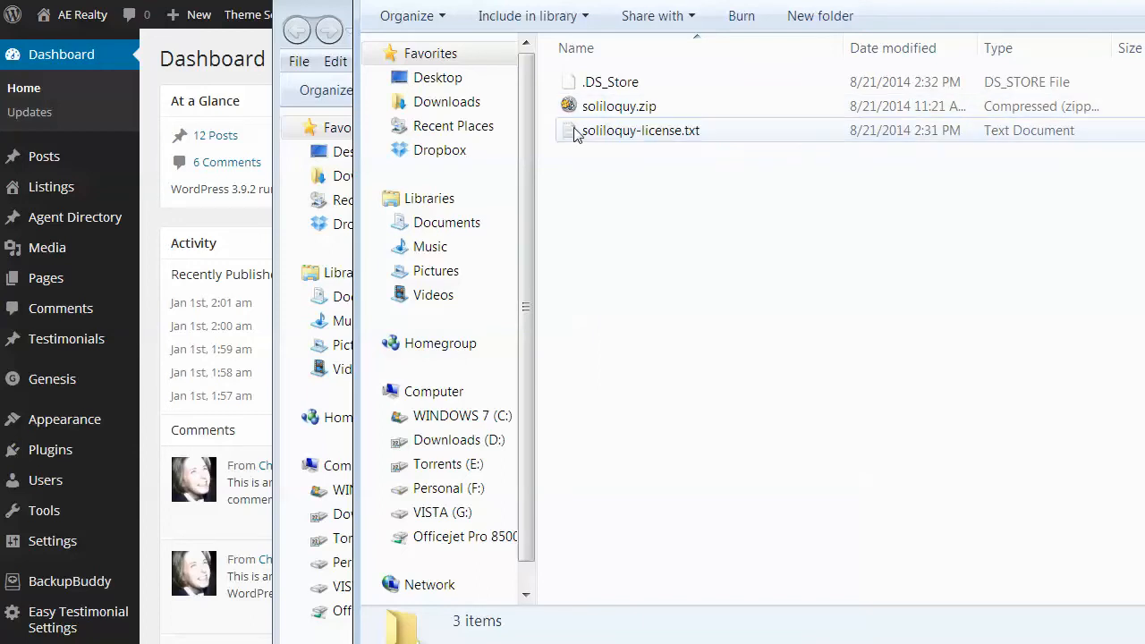
Bring the AE Realty WordPress Dashboard to the front.
click(641, 130)
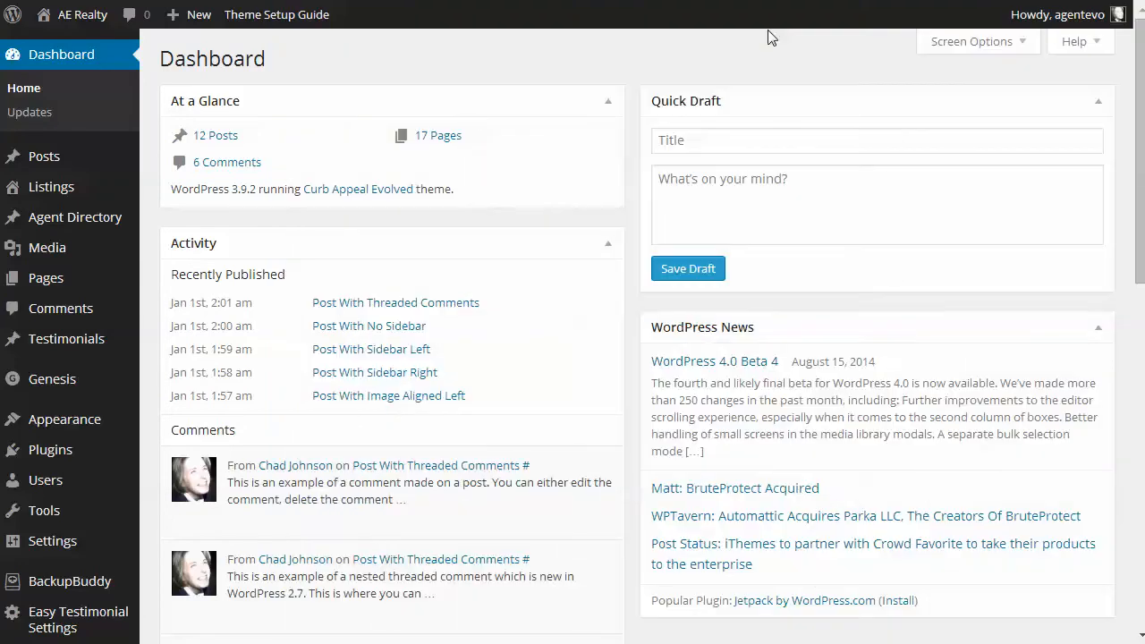
mouse_move(345, 81)
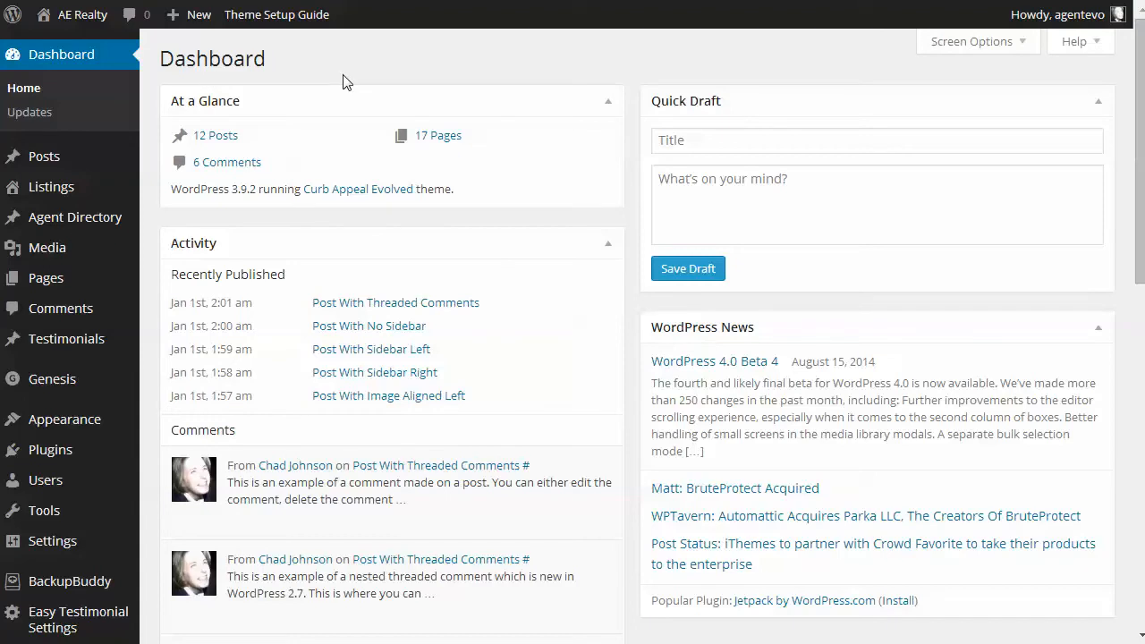
mouse_move(334, 83)
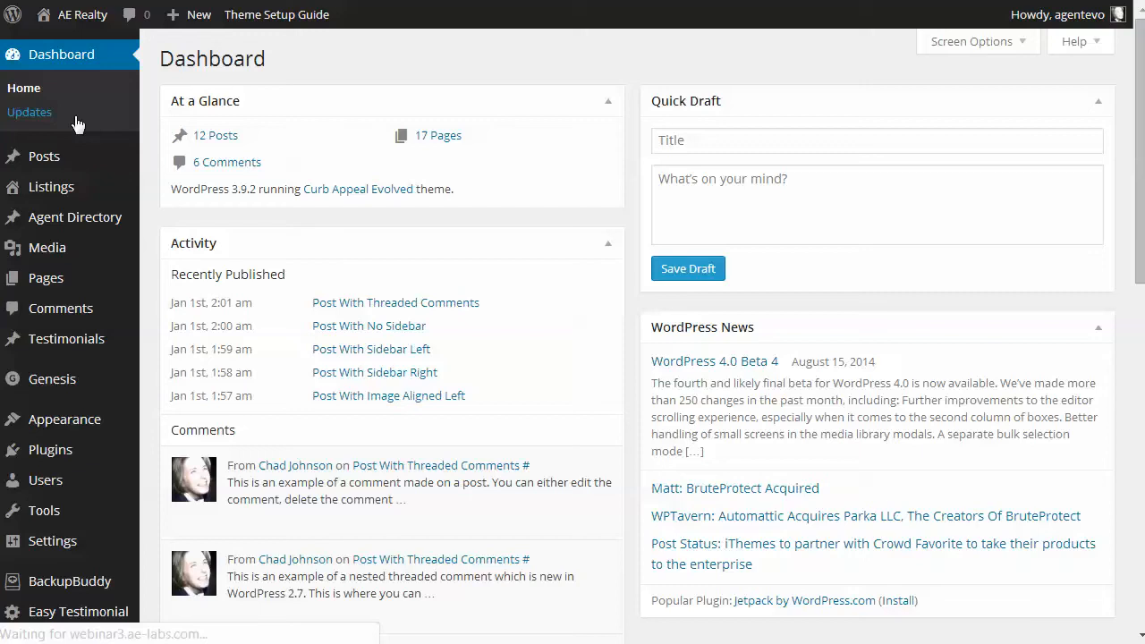
mouse_move(456, 126)
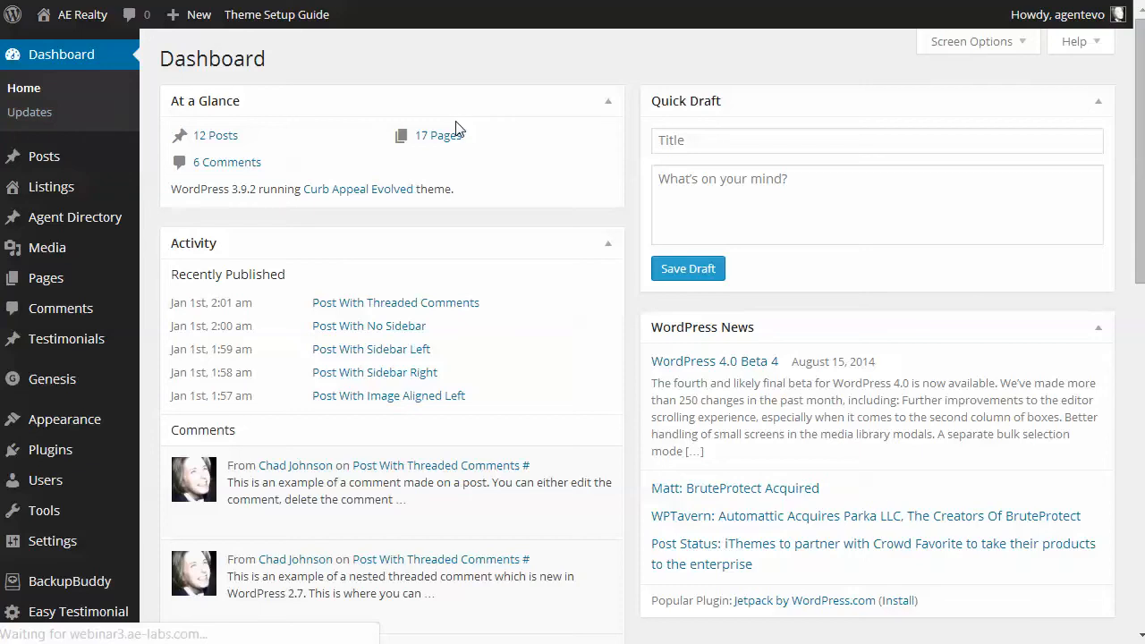
Check the Updates page to confirm WordPress 3.9.2, plugins and themes are current.
click(30, 112)
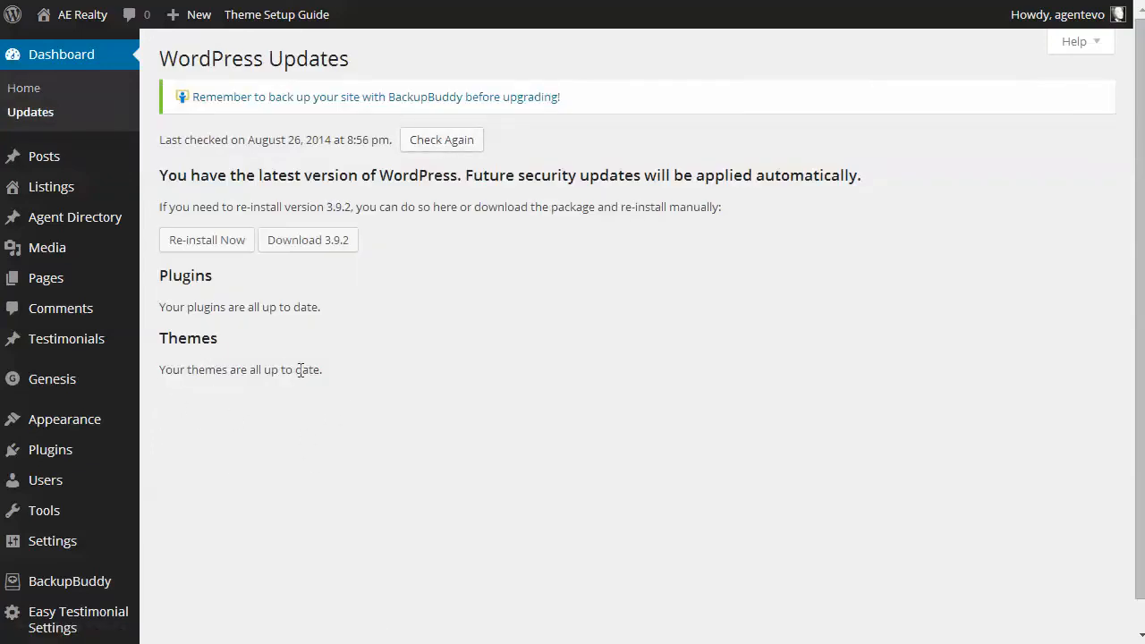
mouse_move(370, 415)
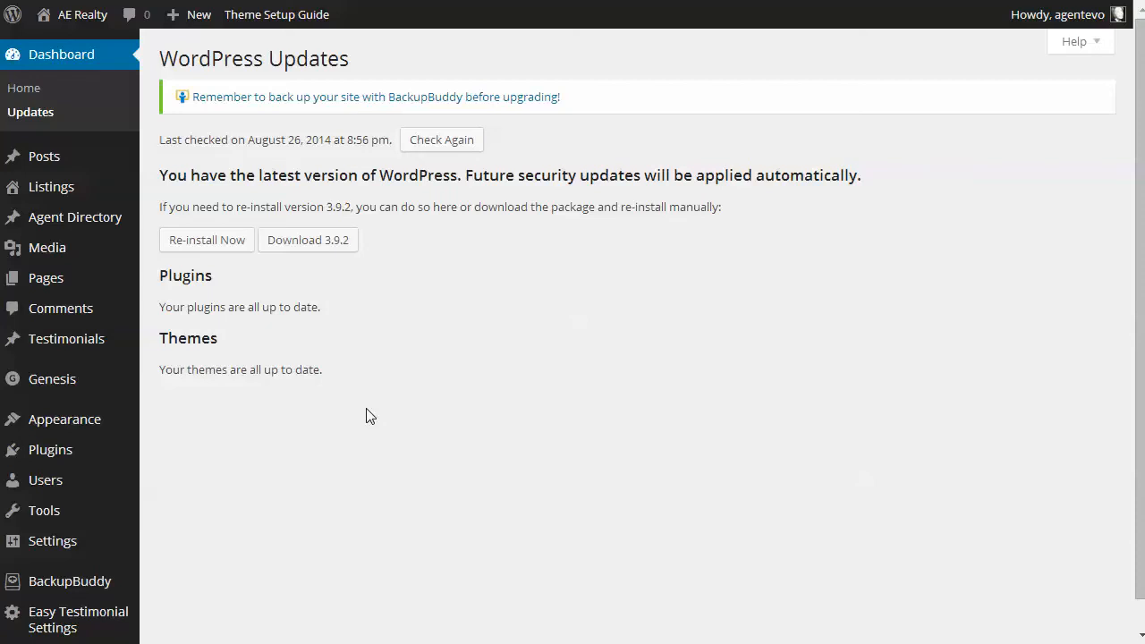
mouse_move(404, 385)
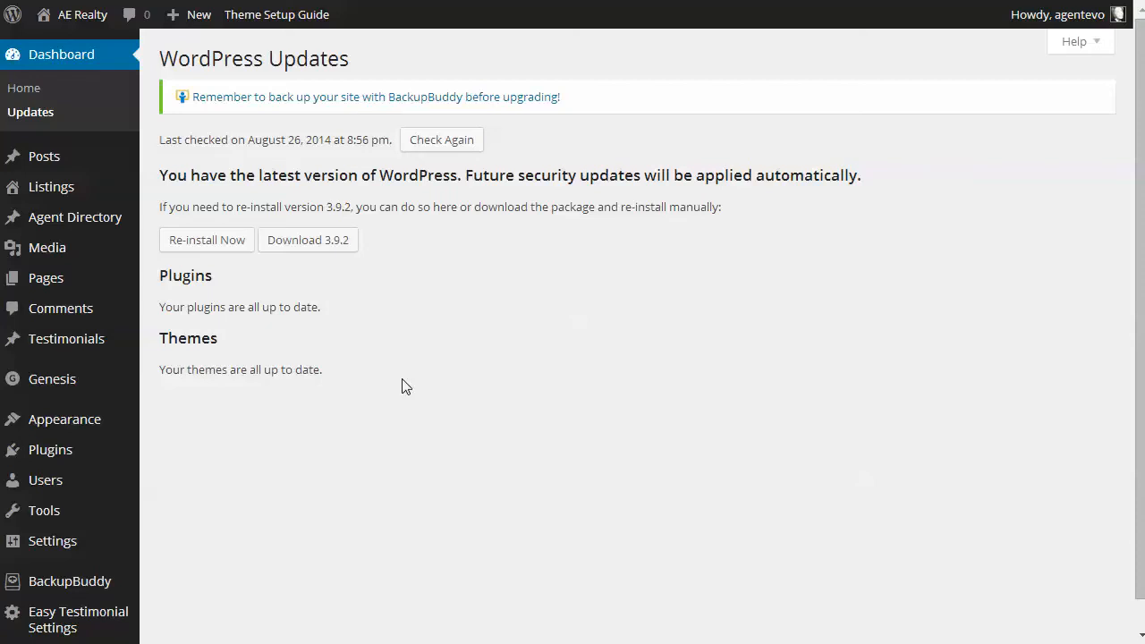
mouse_move(65, 419)
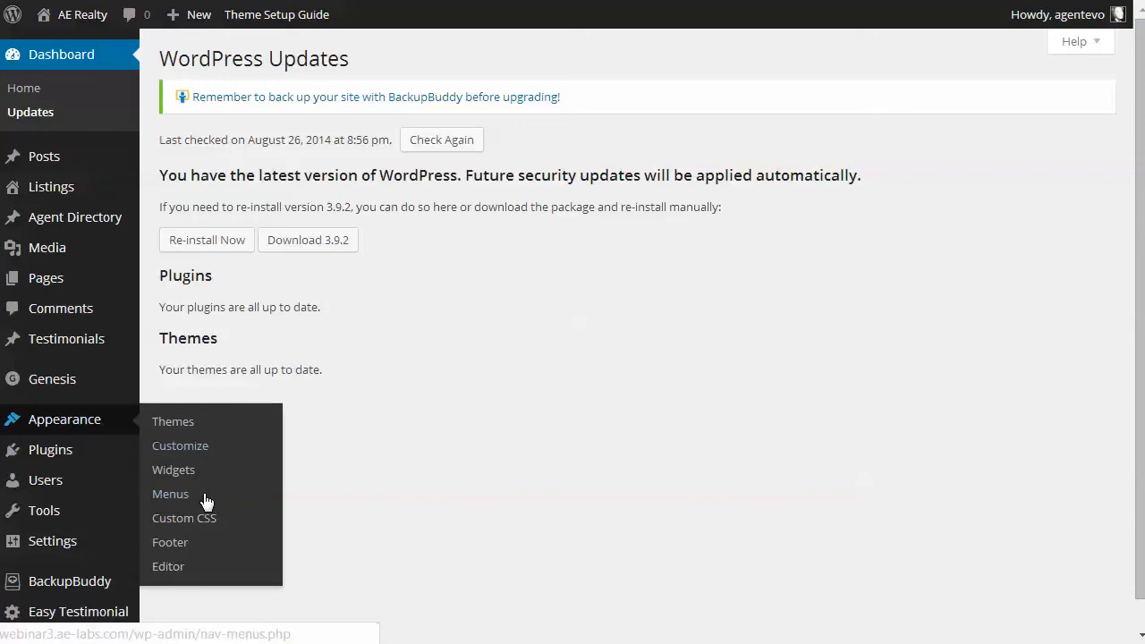
mouse_move(429, 421)
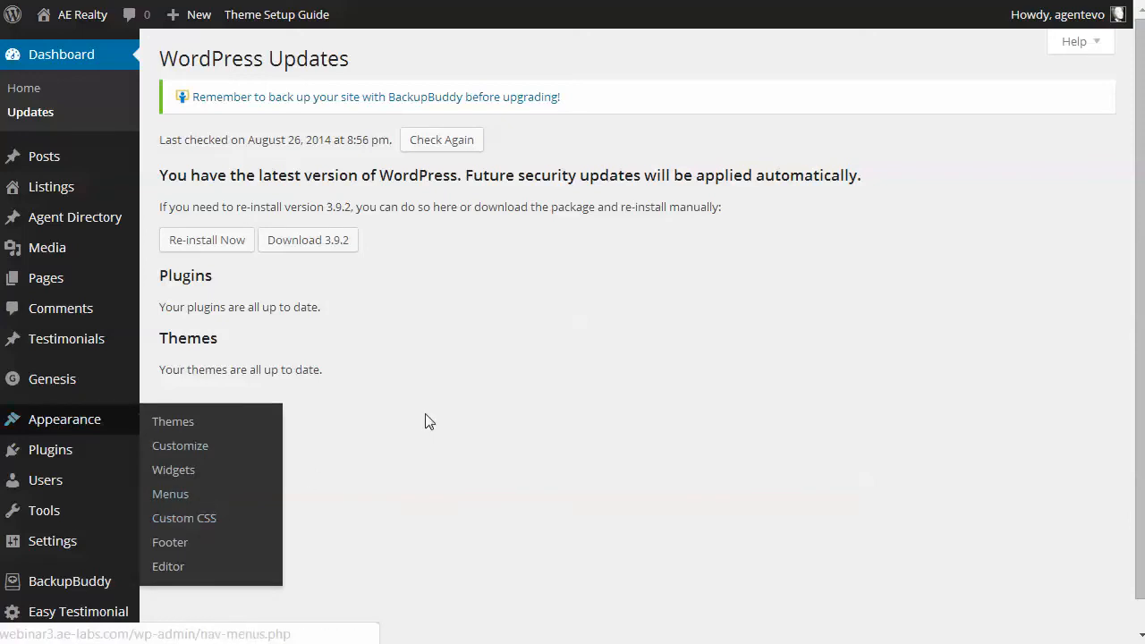
mouse_move(443, 412)
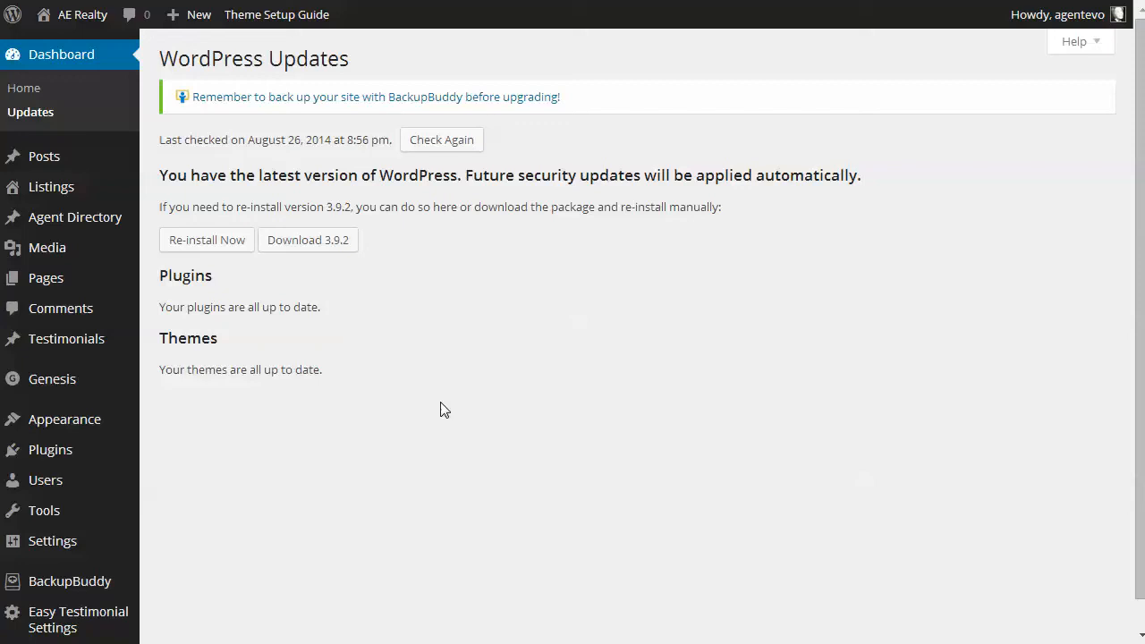
mouse_move(50, 450)
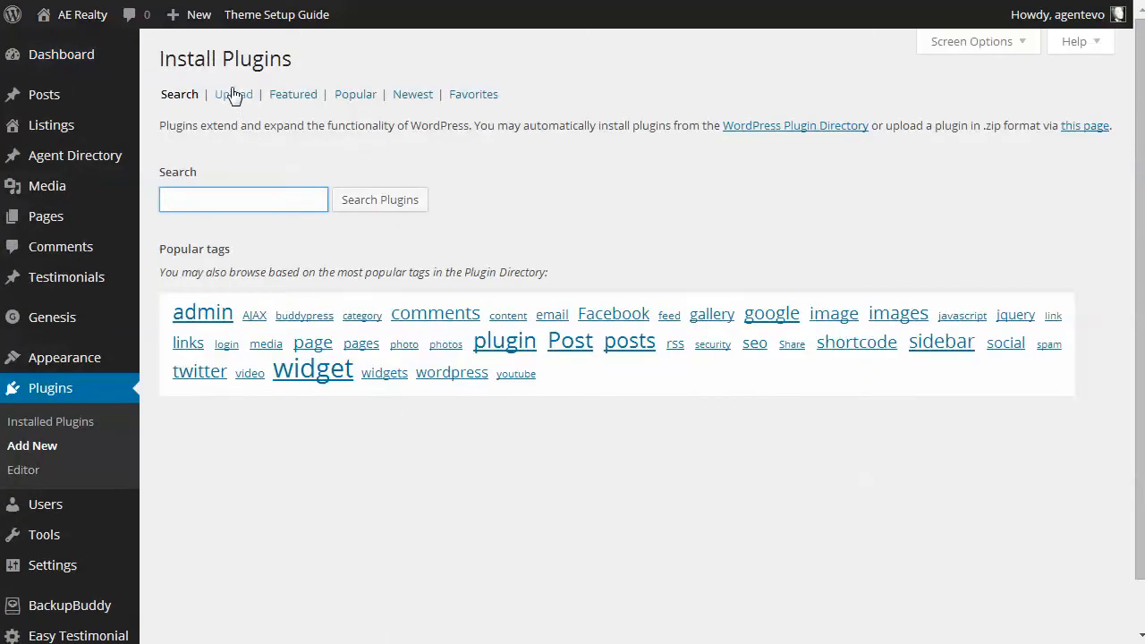
Upload soliloquy.zip and install the Soliloquy plugin.
click(233, 94)
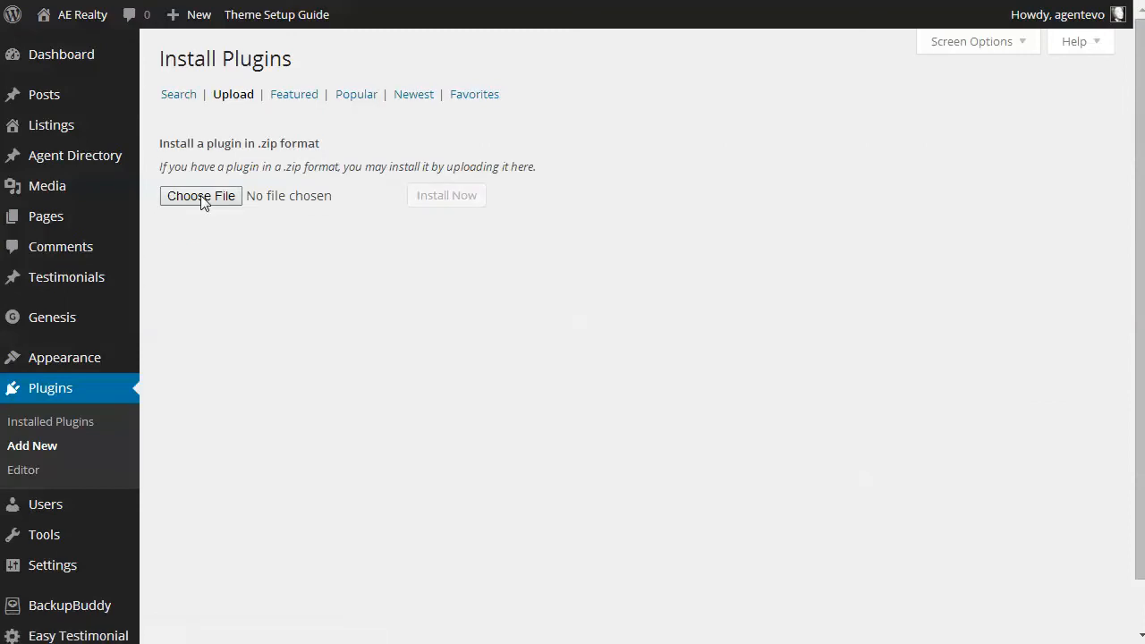
click(201, 195)
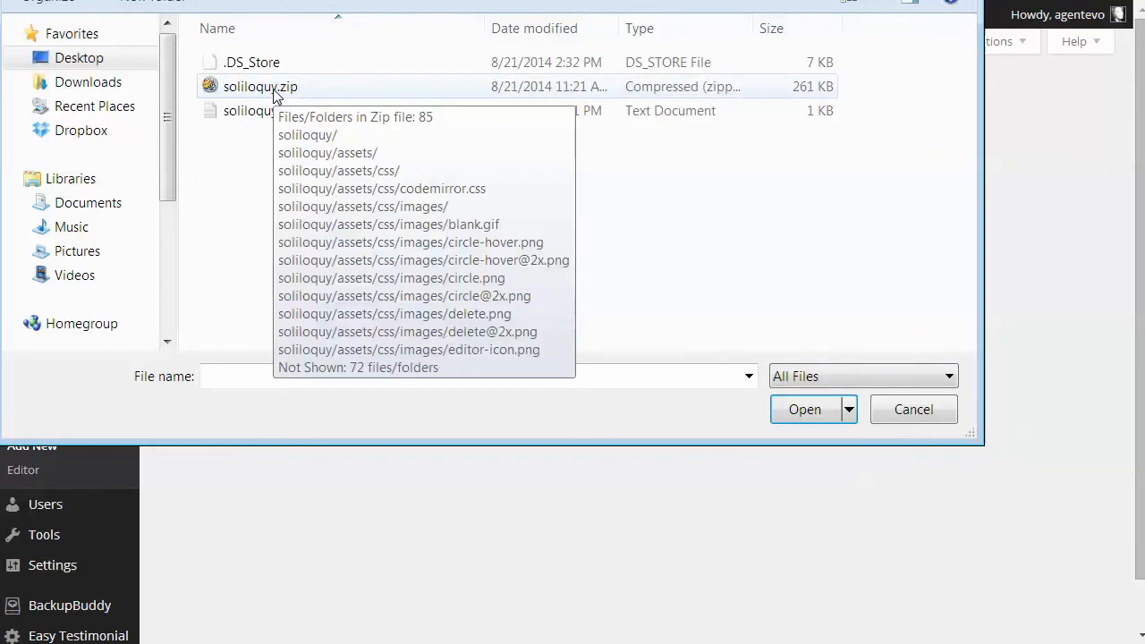
click(259, 87)
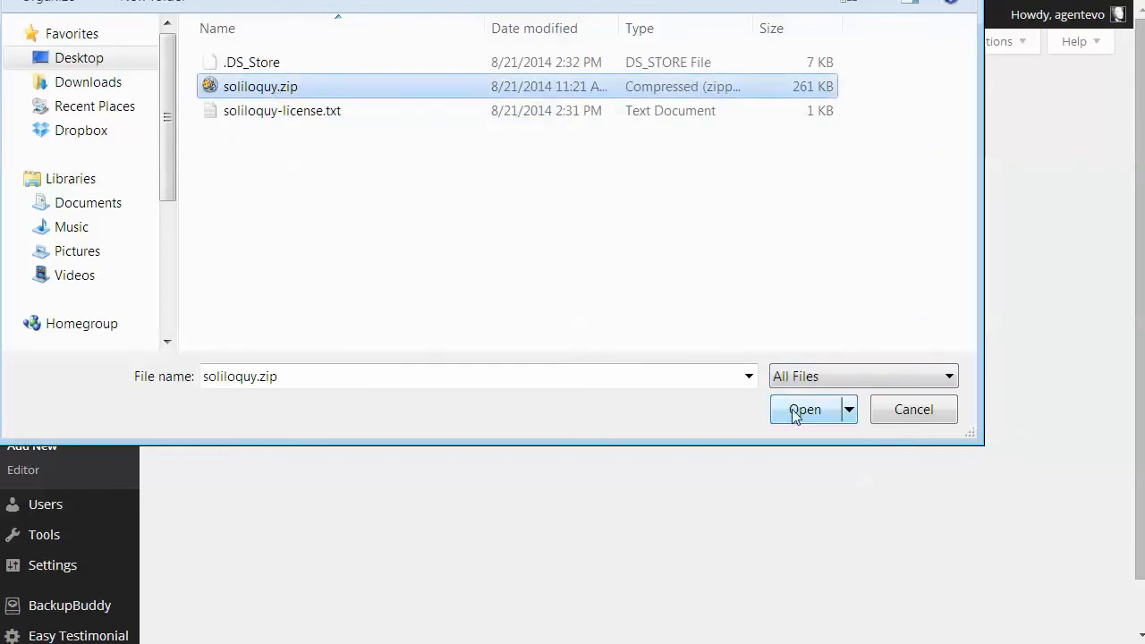
click(805, 409)
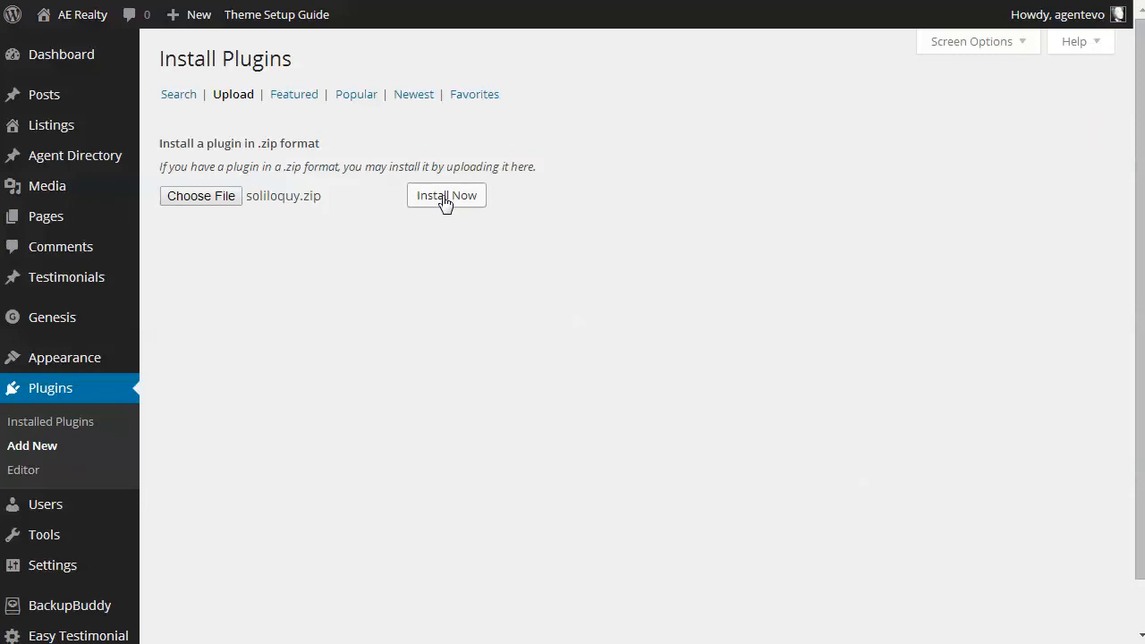
click(446, 196)
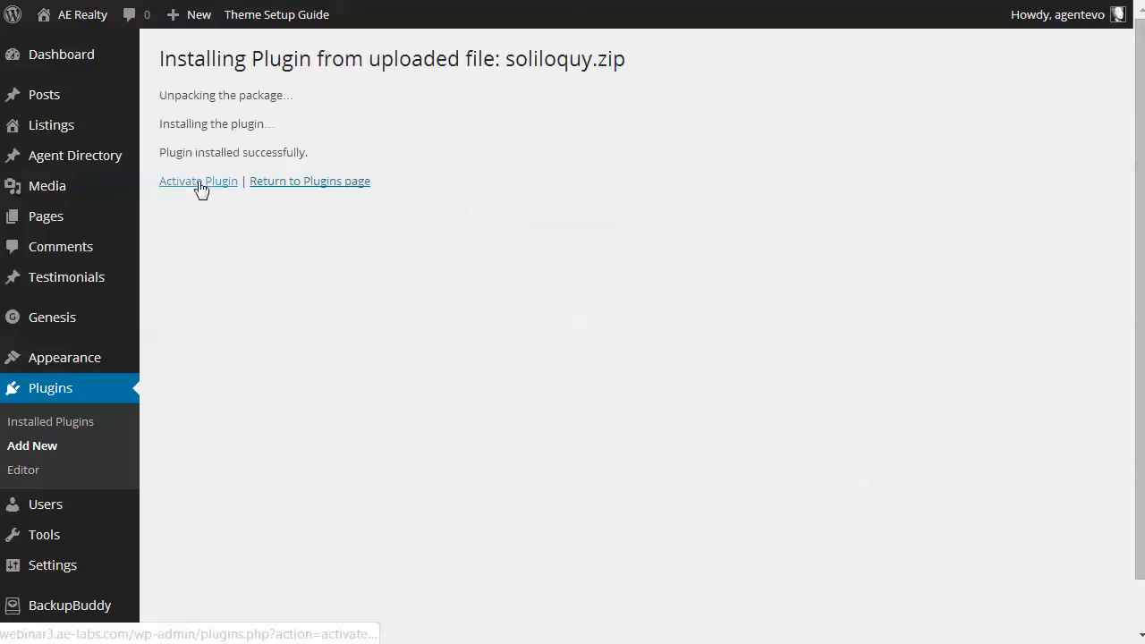
click(198, 181)
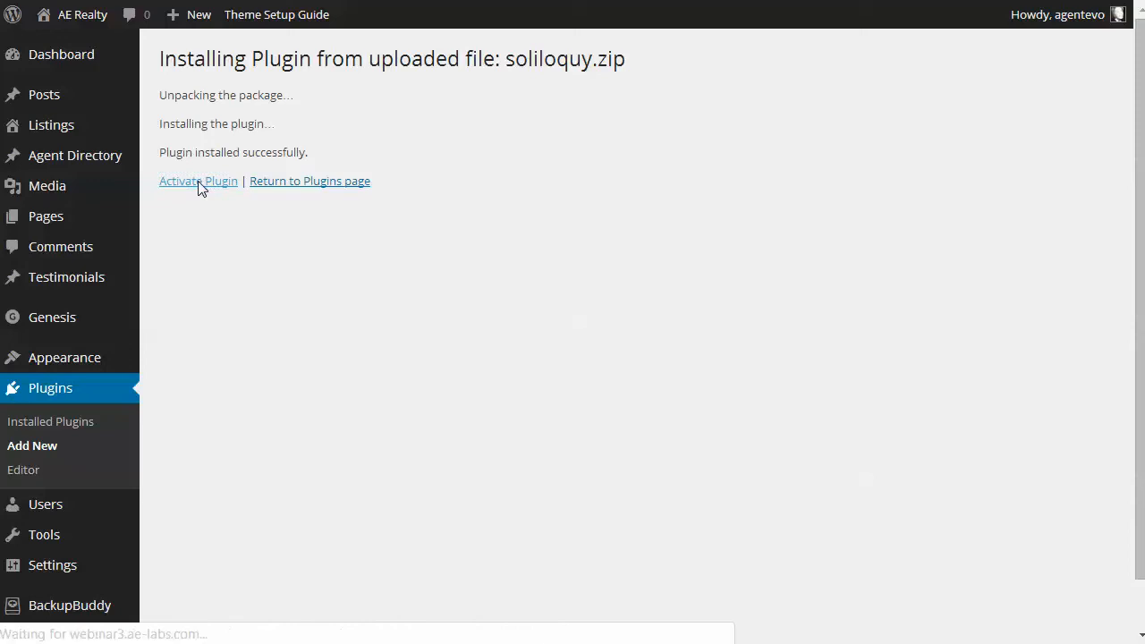
click(198, 180)
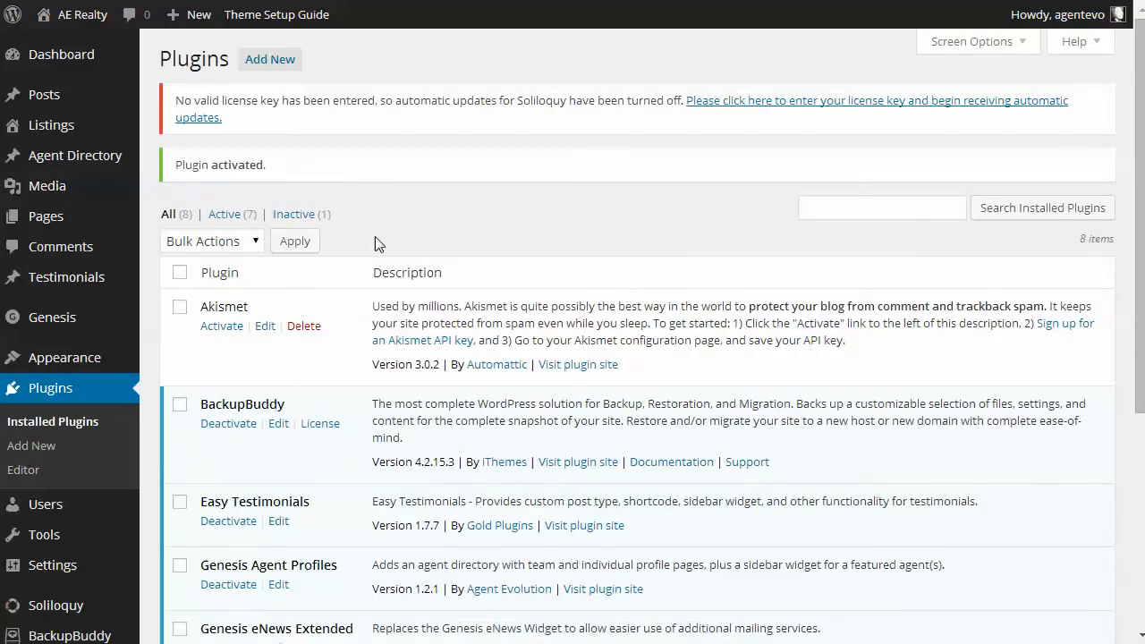
mouse_move(215, 219)
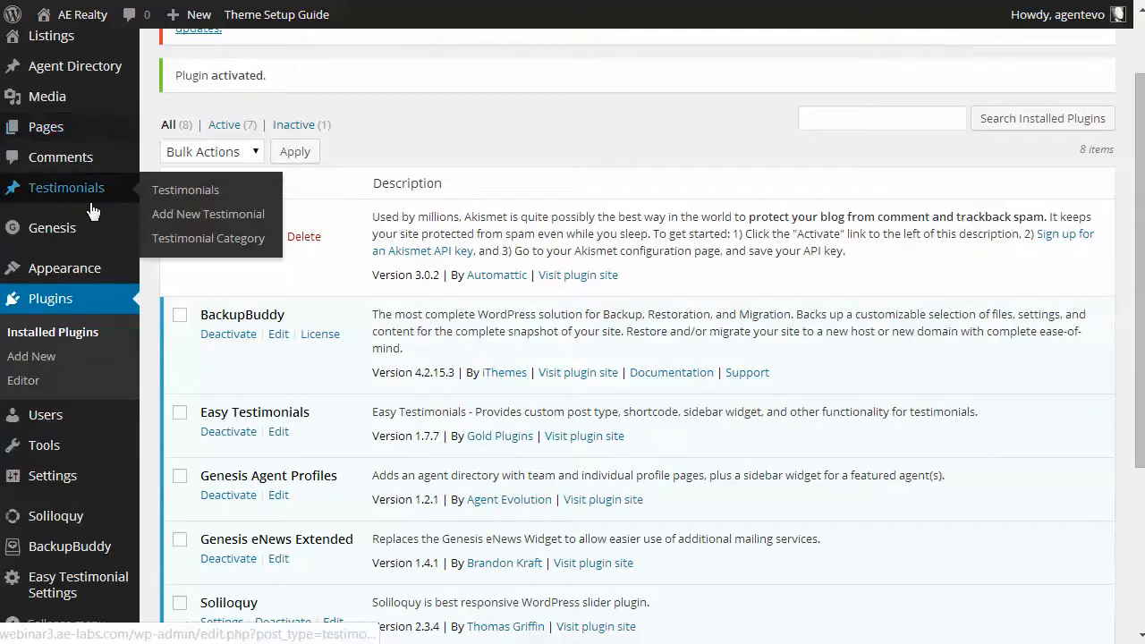
scroll(down, 3)
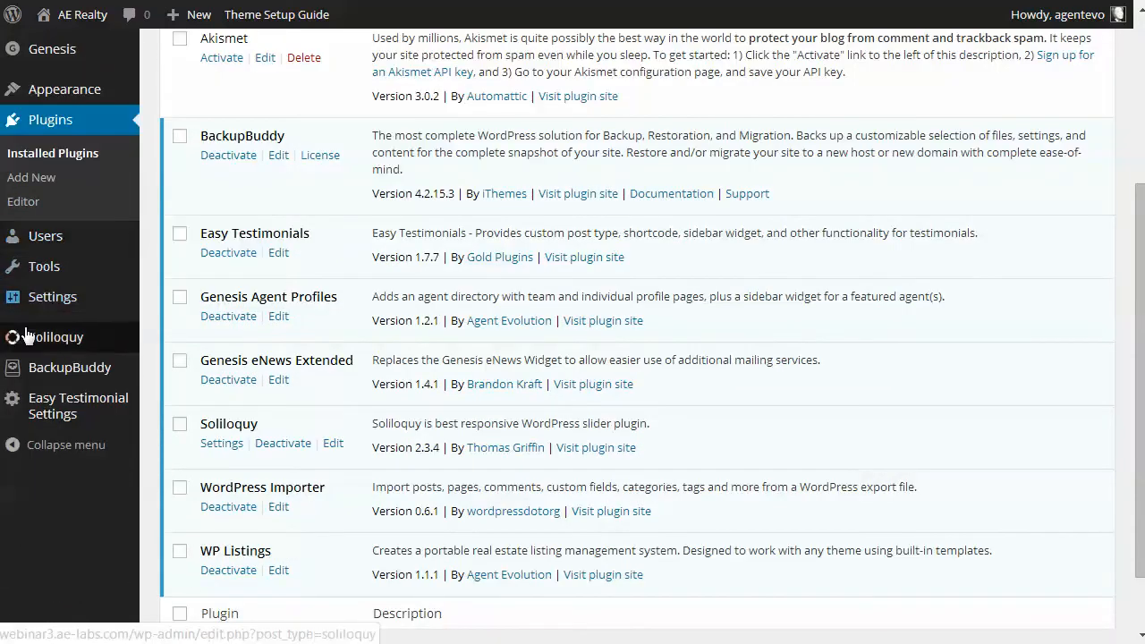
mouse_move(56, 337)
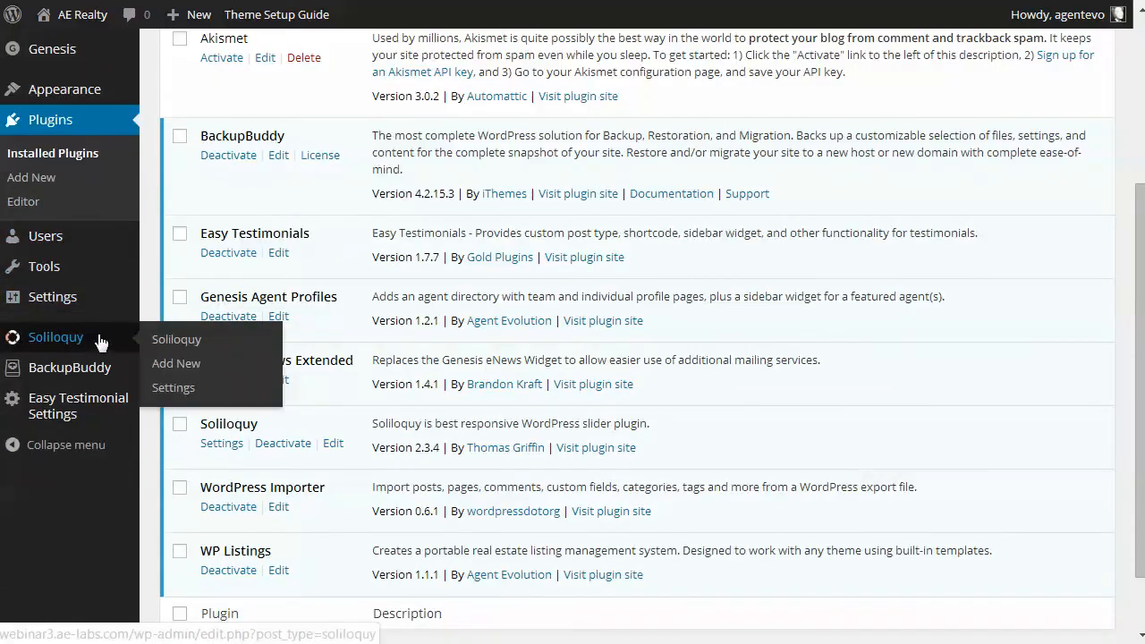
mouse_move(173, 387)
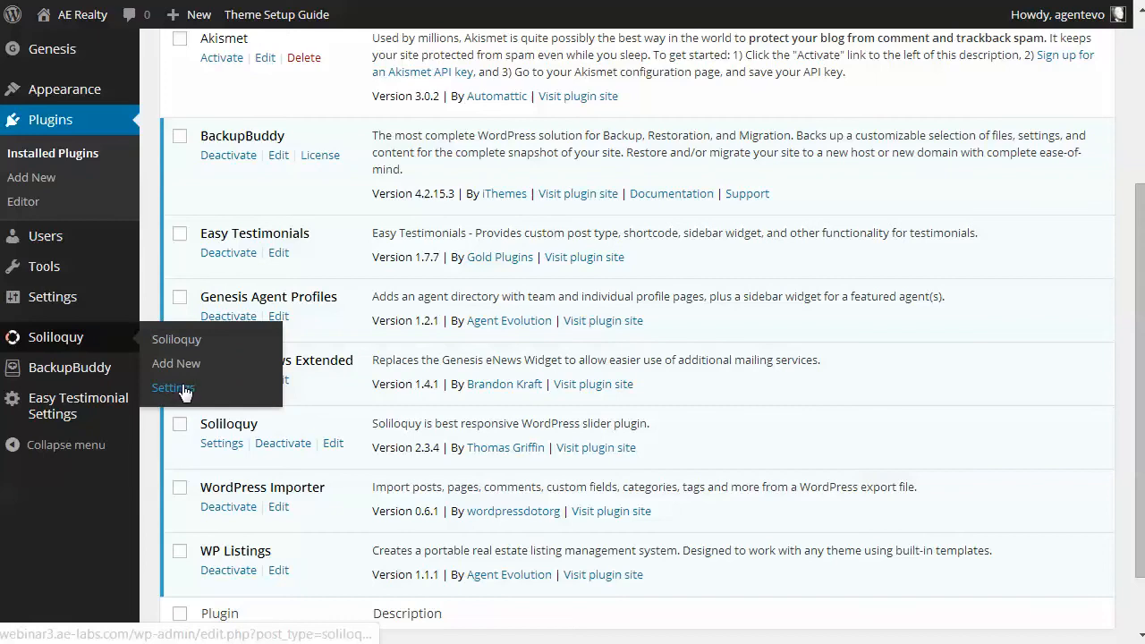
click(171, 388)
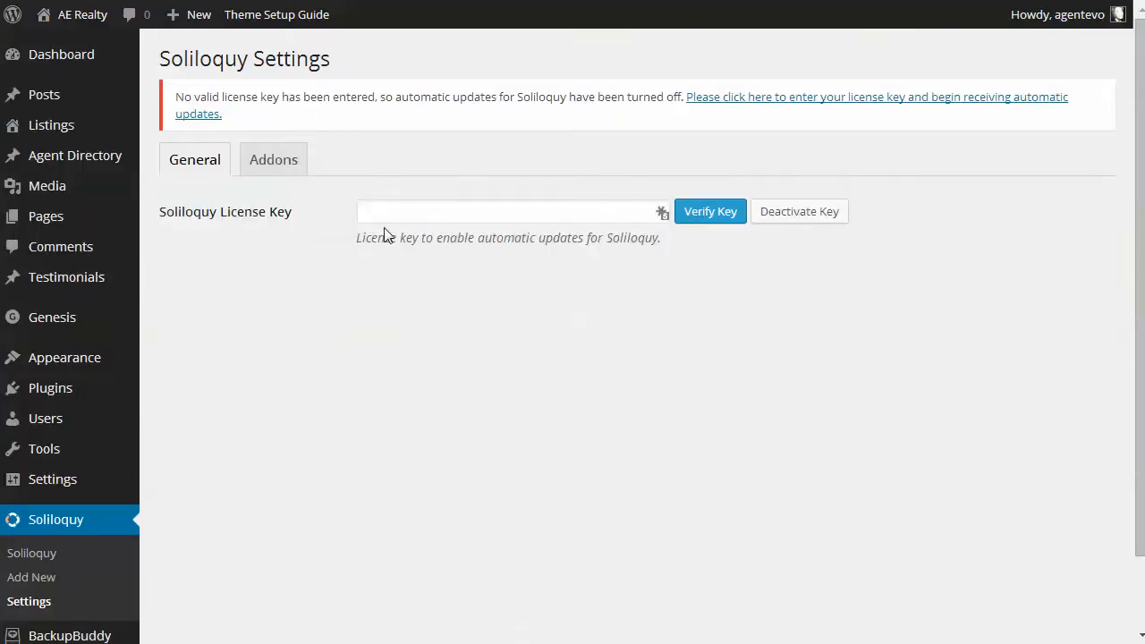
click(510, 212)
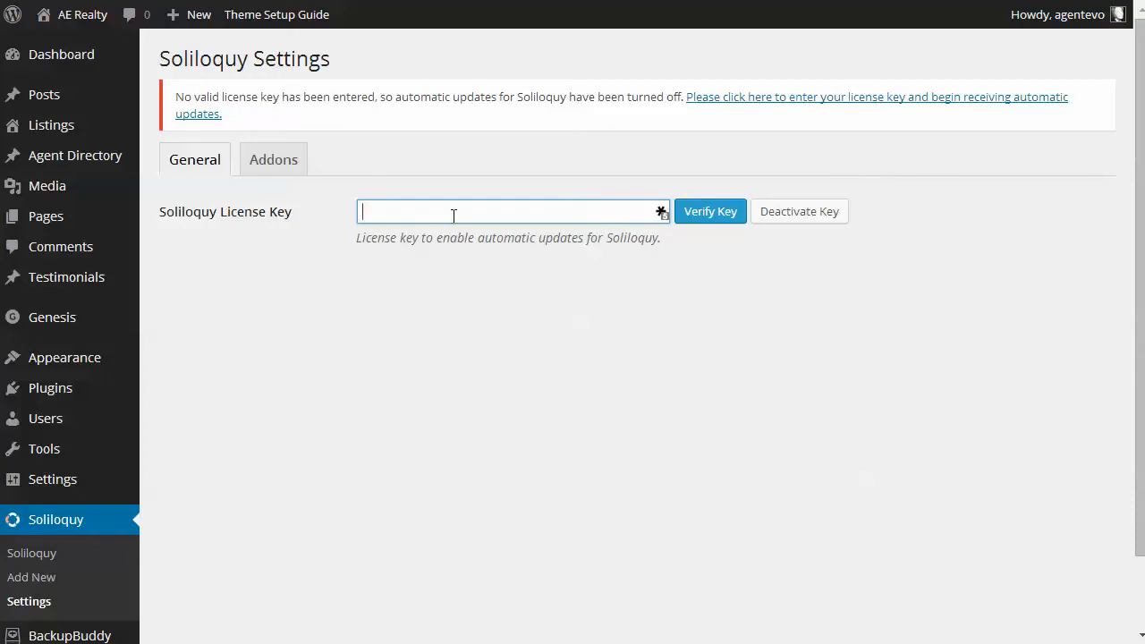
mouse_move(721, 218)
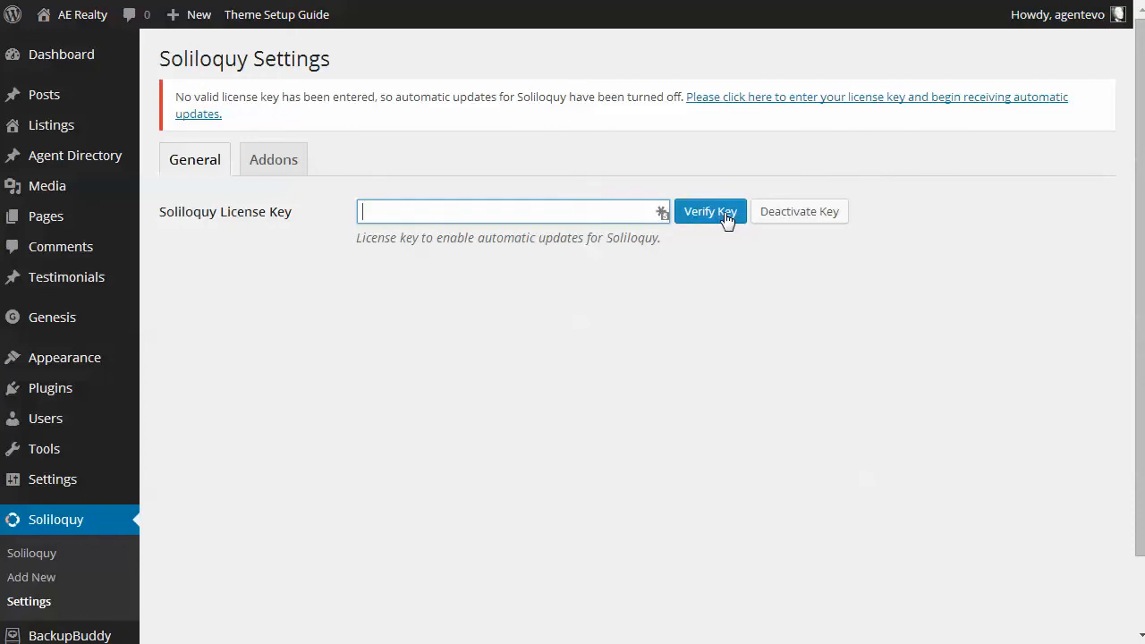
click(273, 160)
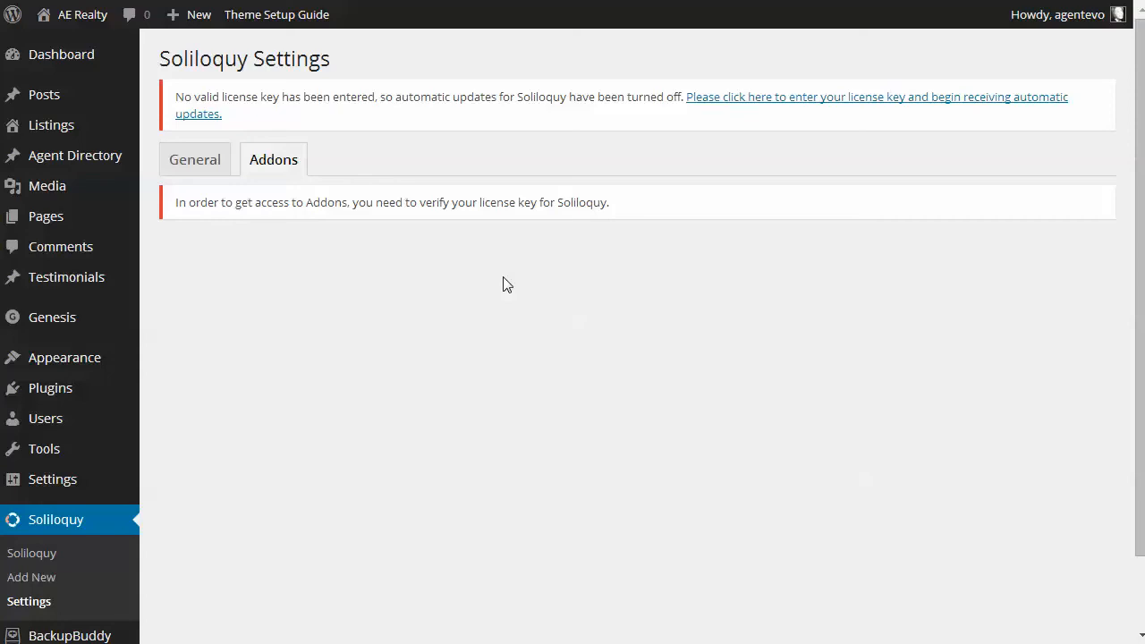
mouse_move(304, 493)
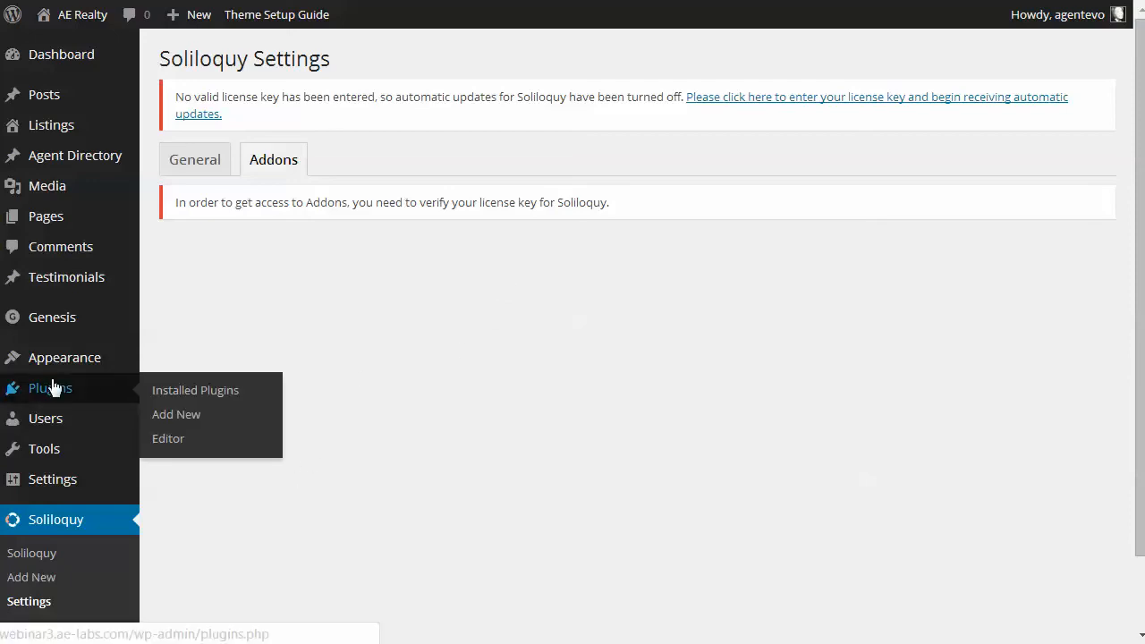
click(195, 390)
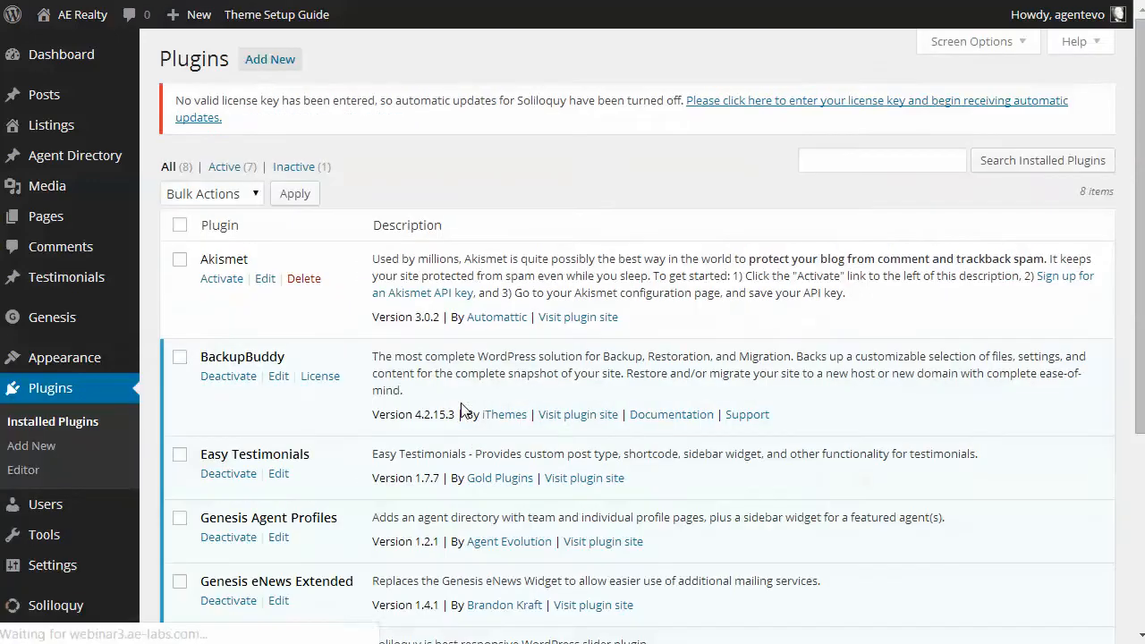
Visit the Soliloquy plugin site from the Plugins list.
scroll(down, 3)
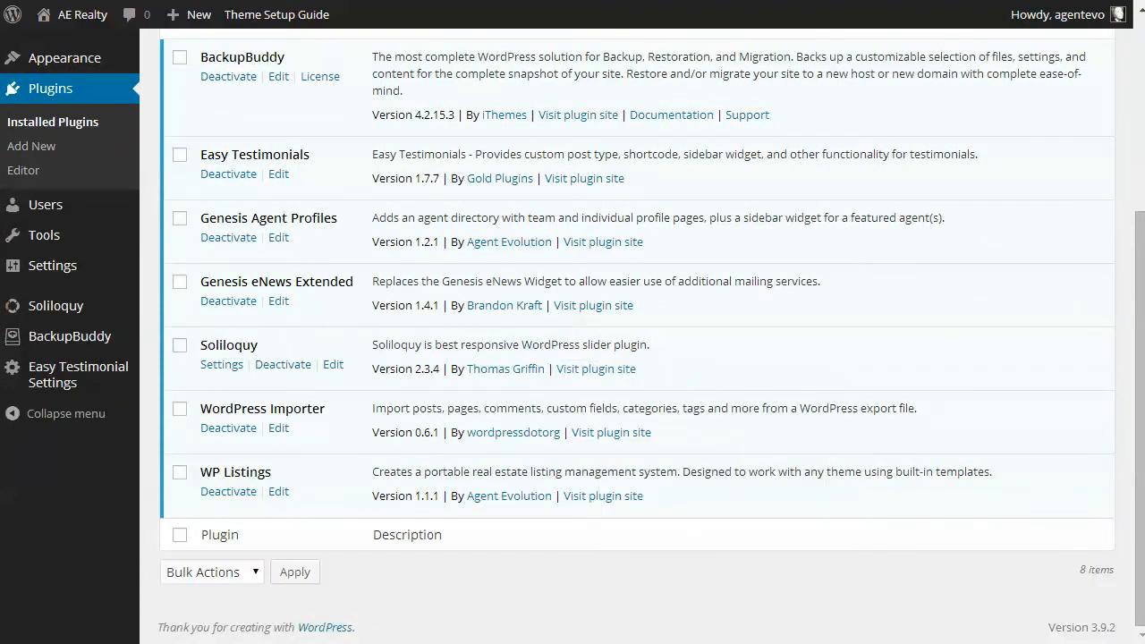
click(596, 369)
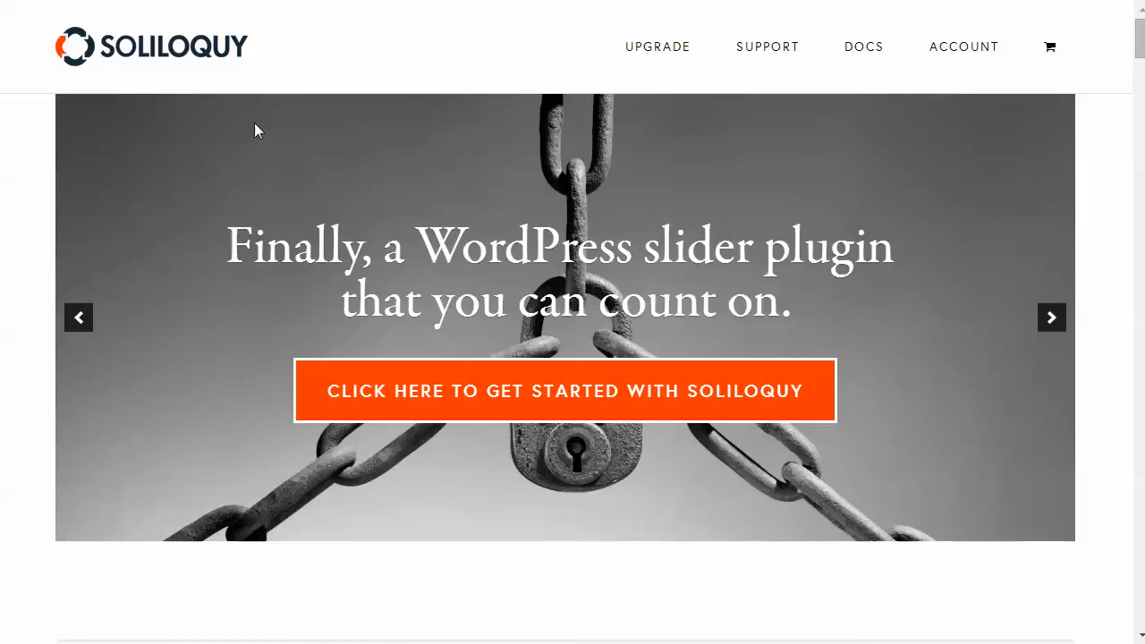
Browse the Soliloquy documentation down to the addon guides.
click(863, 46)
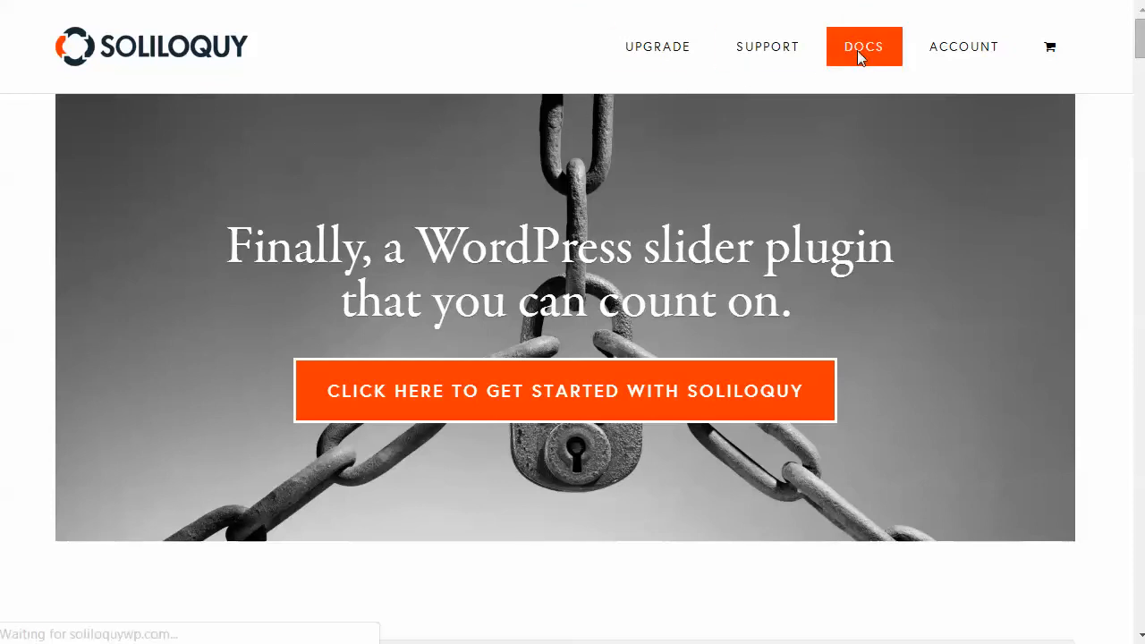
click(863, 47)
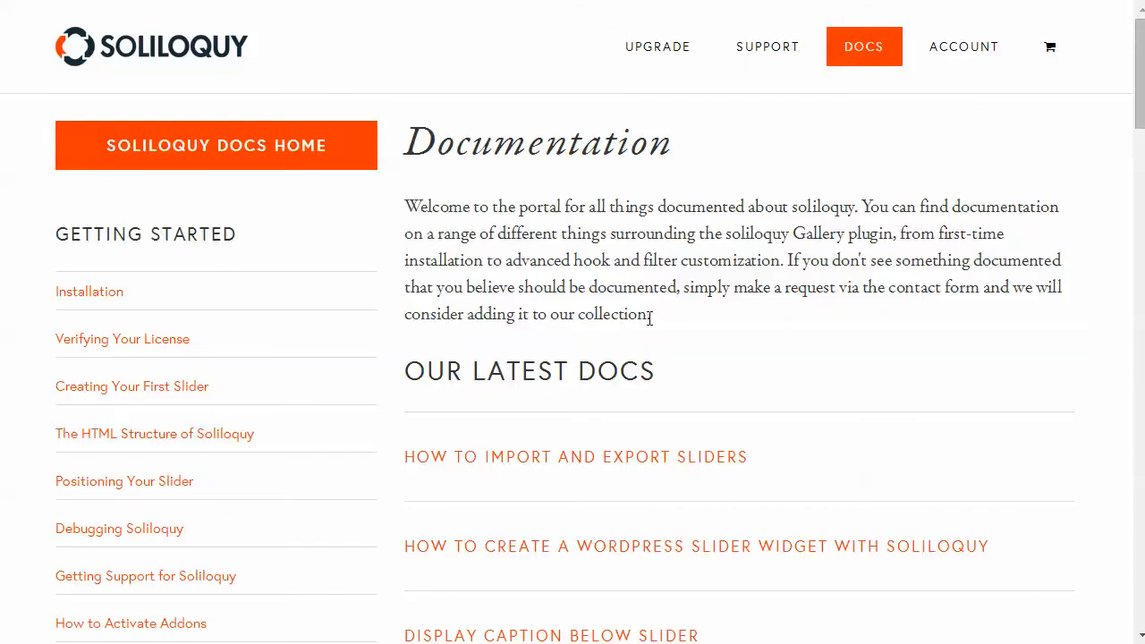
scroll(down, 3)
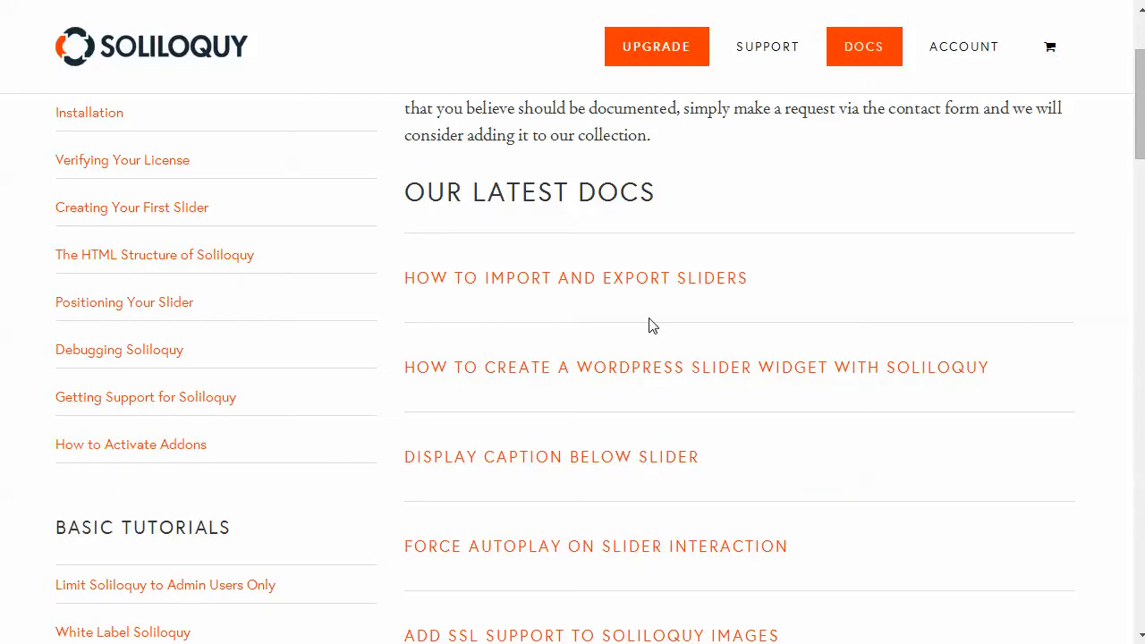
scroll(down, 3)
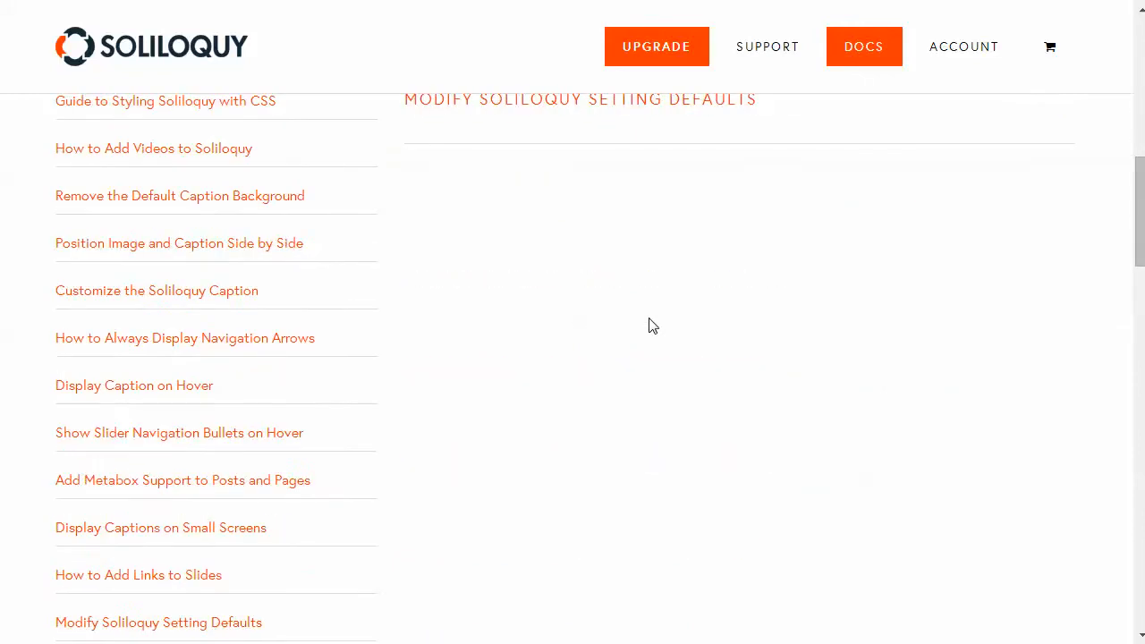
scroll(down, 3)
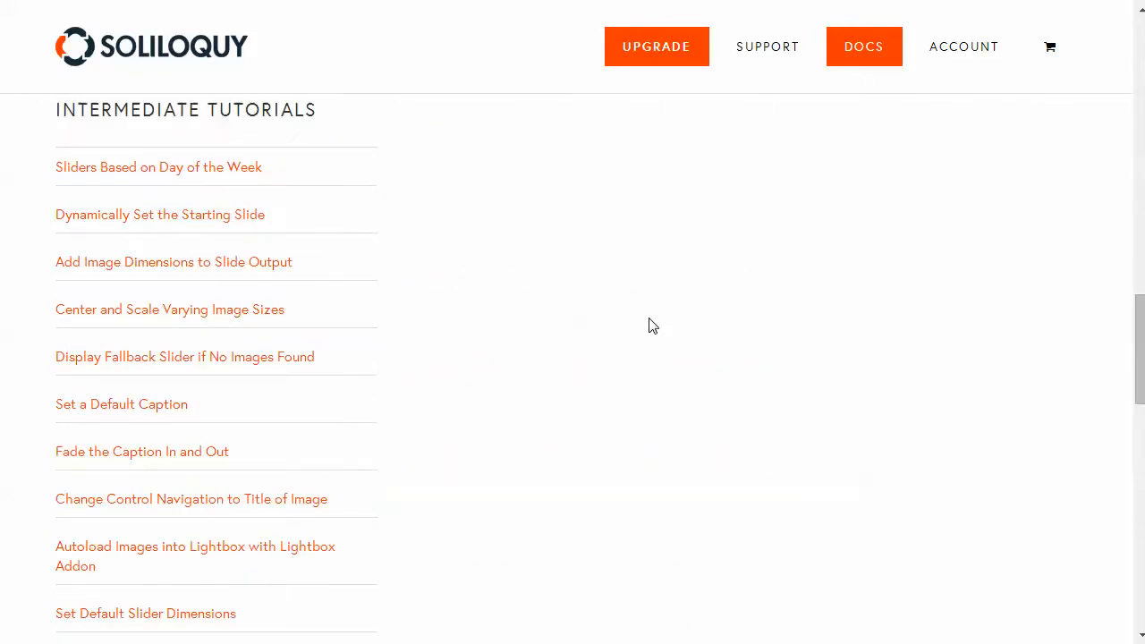
scroll(down, 3)
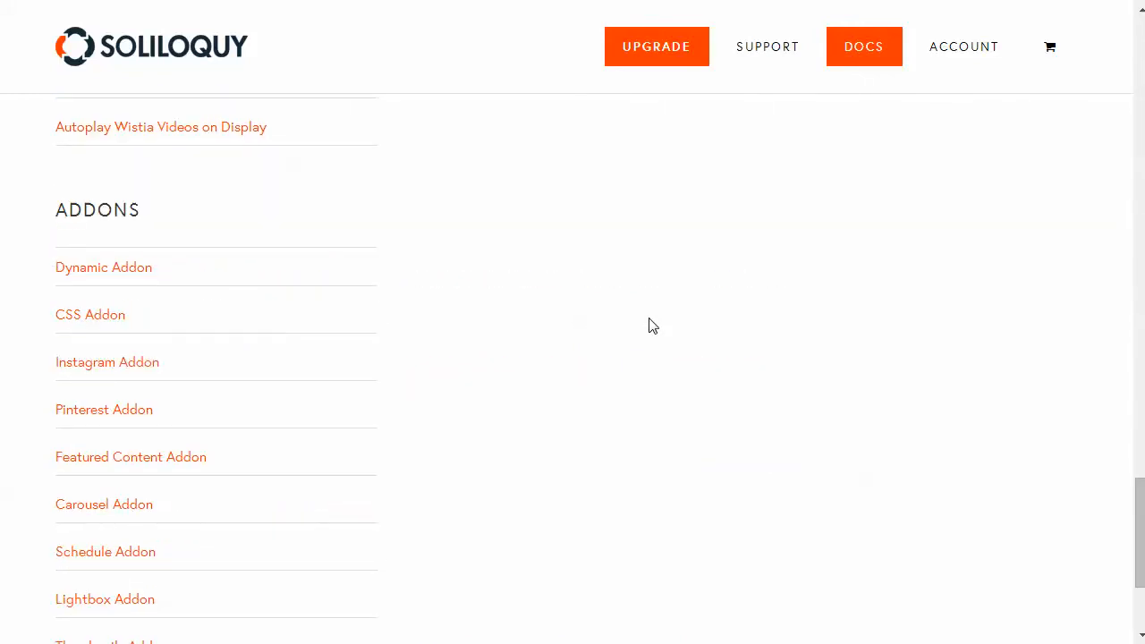
scroll(down, 3)
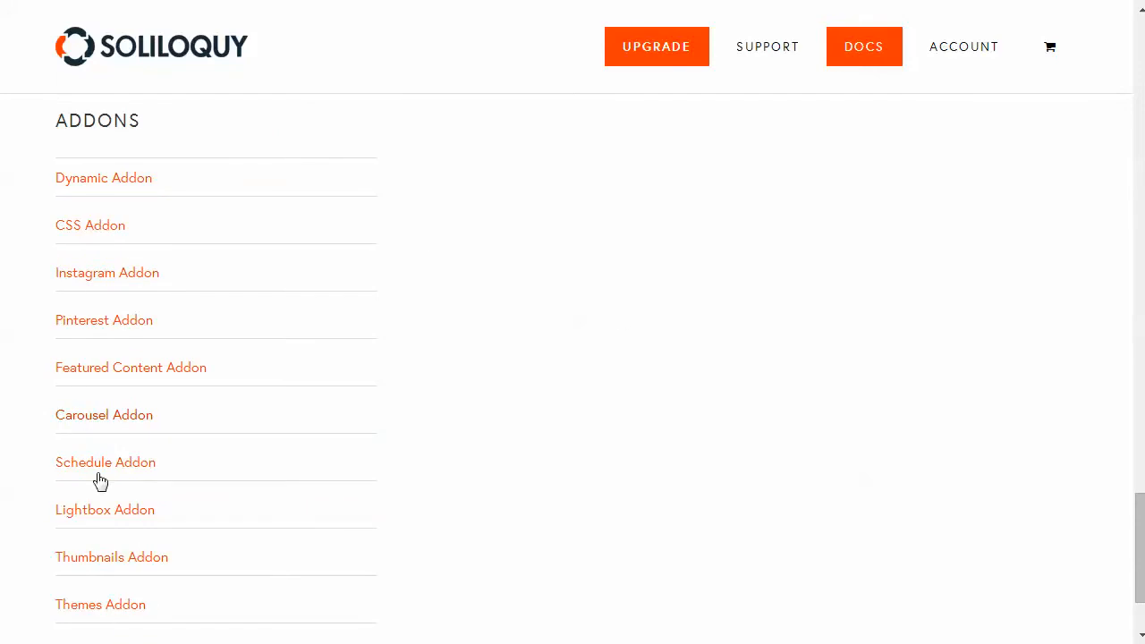
mouse_move(404, 465)
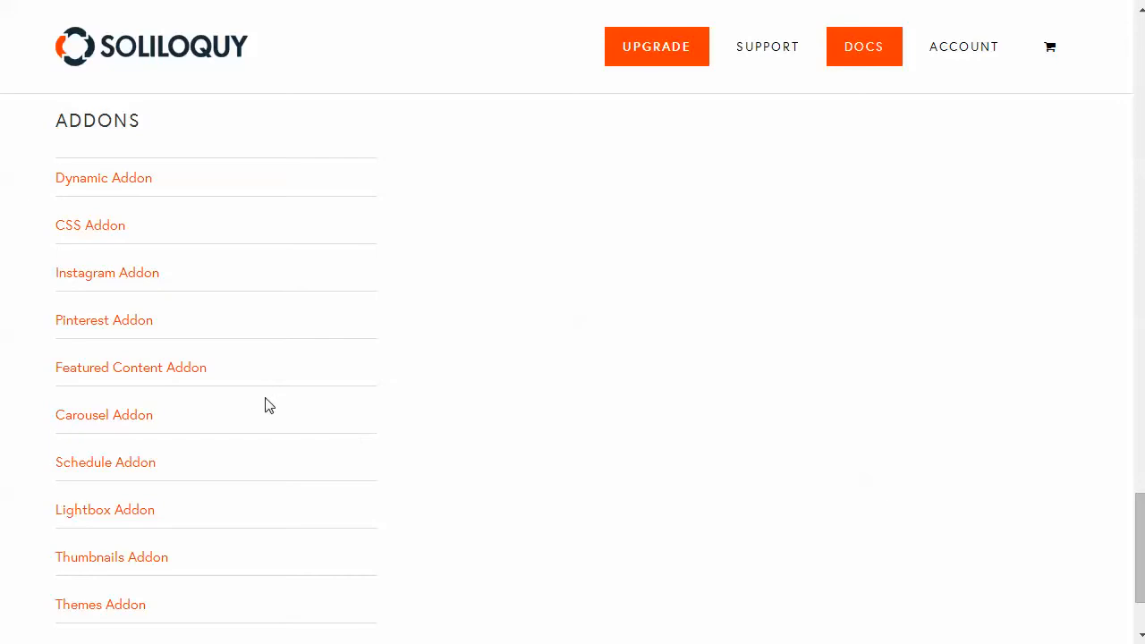
mouse_move(221, 330)
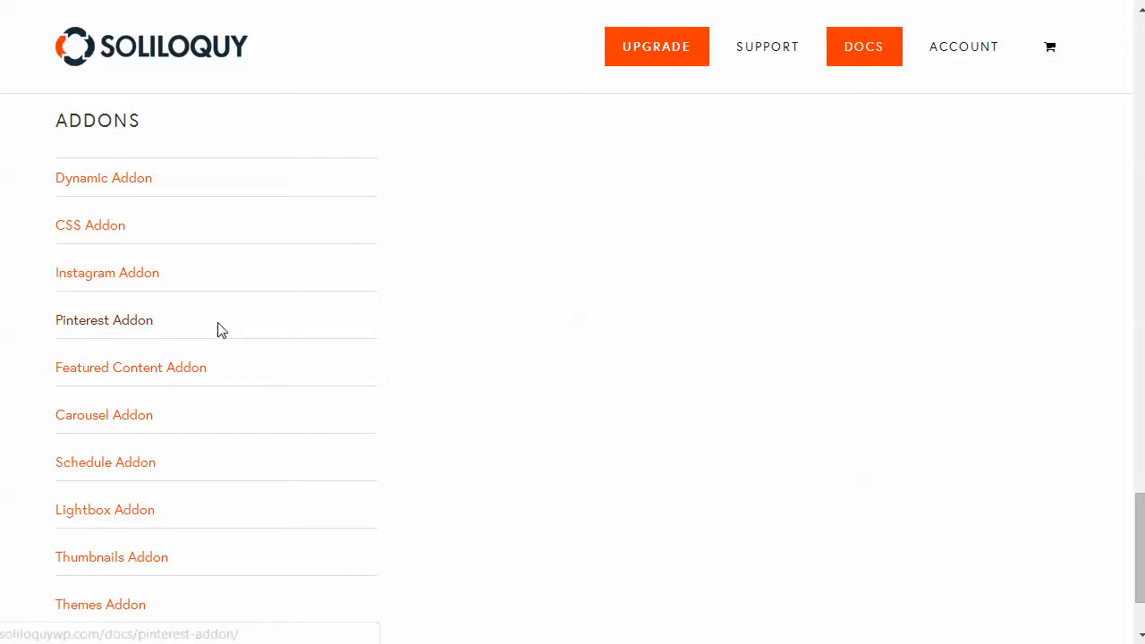
mouse_move(348, 360)
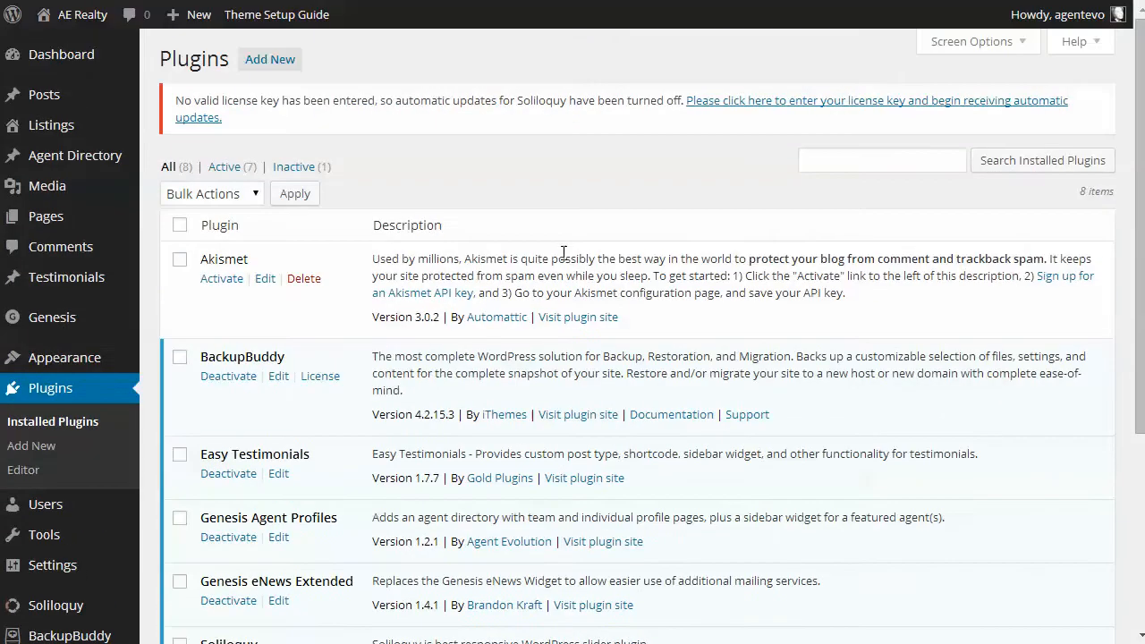
mouse_move(553, 252)
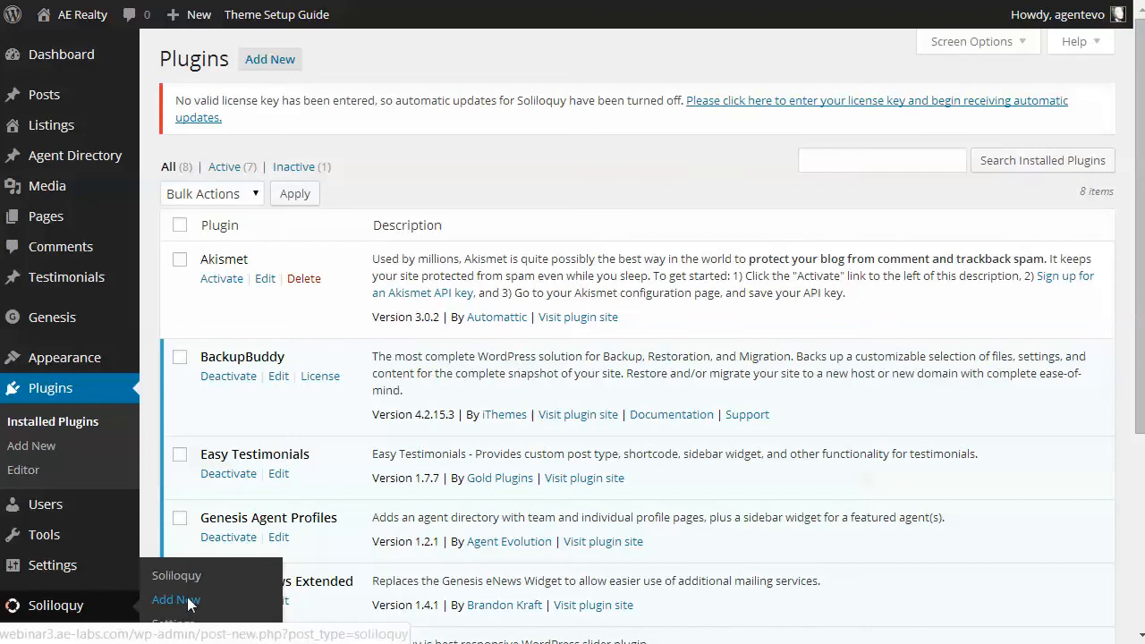
Open the Add New Soliloquy Slider screen.
click(175, 600)
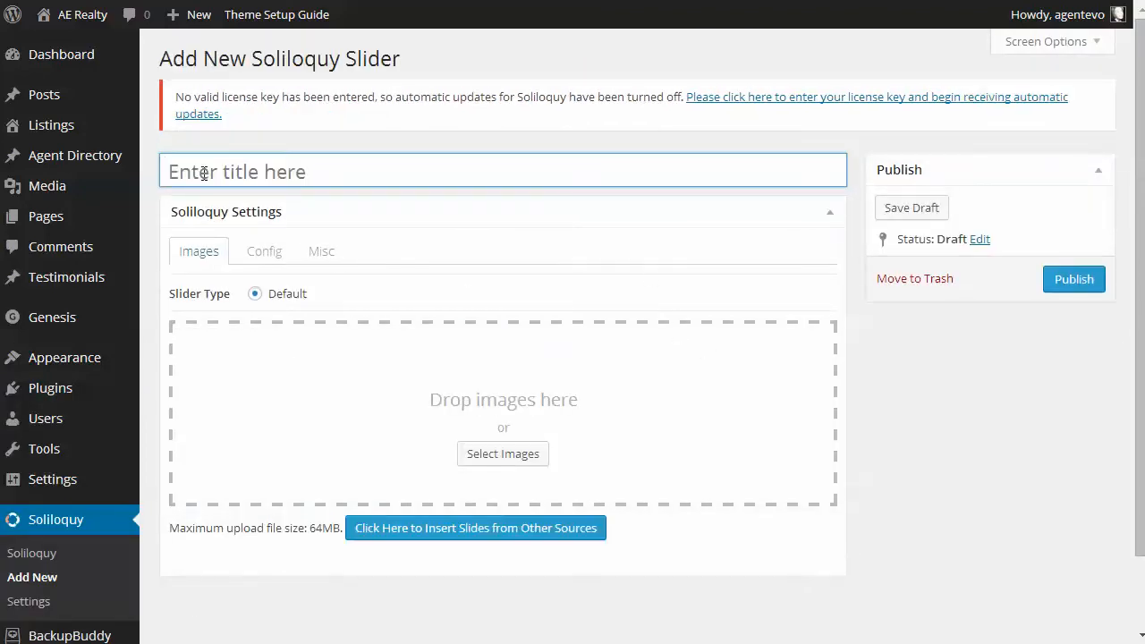
Title the slider 'Homepage Slider' and open the image file picker.
text(H)
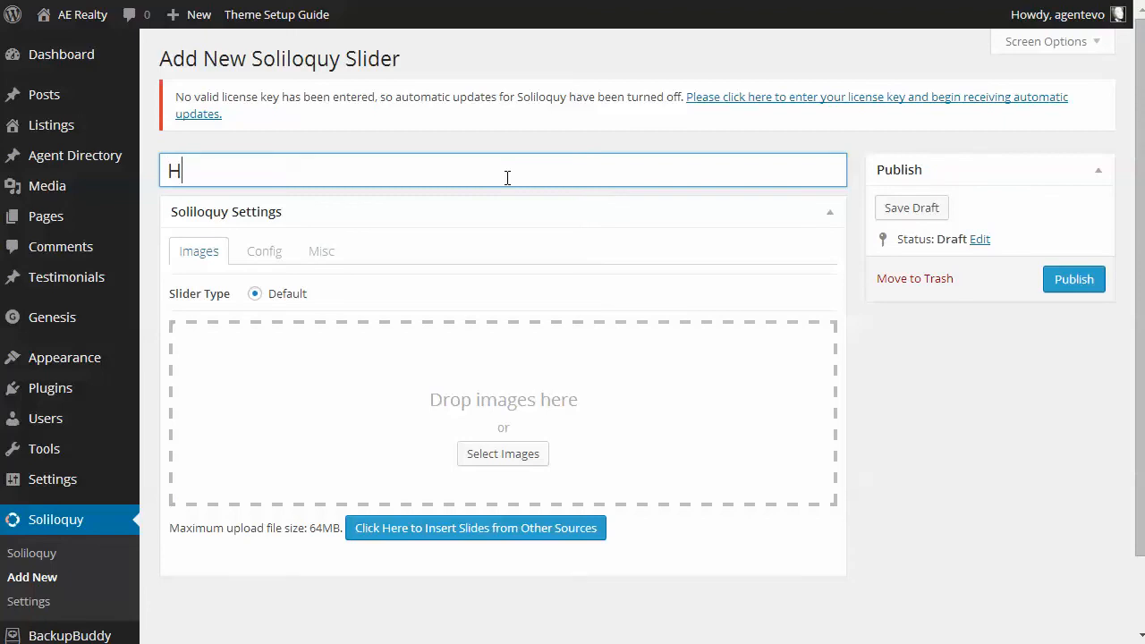
text(omepage S)
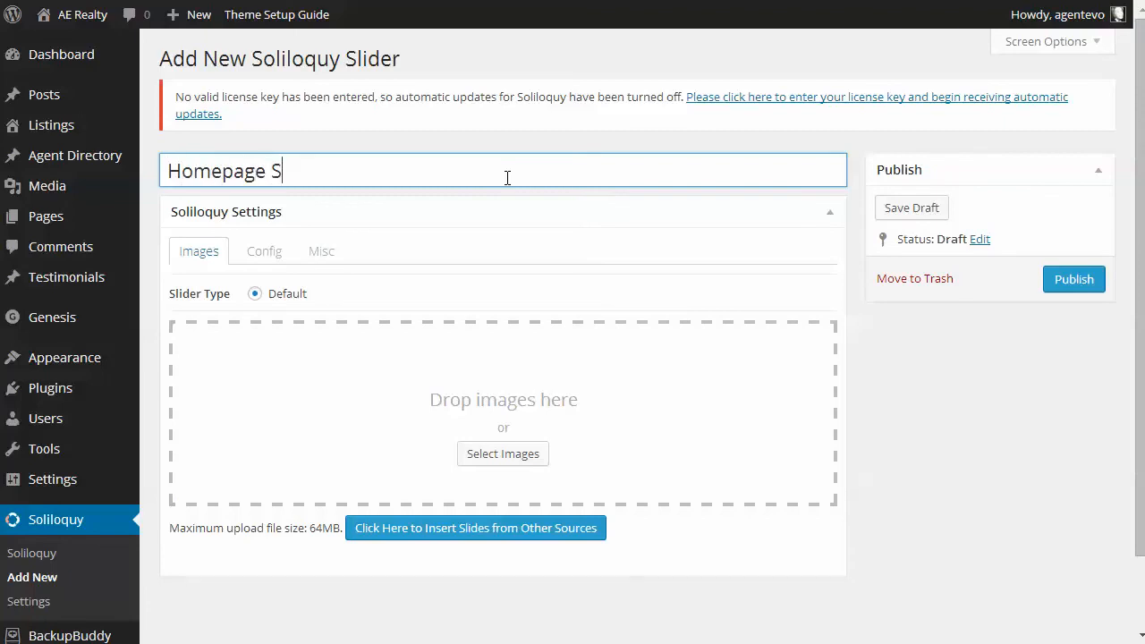
text(lider)
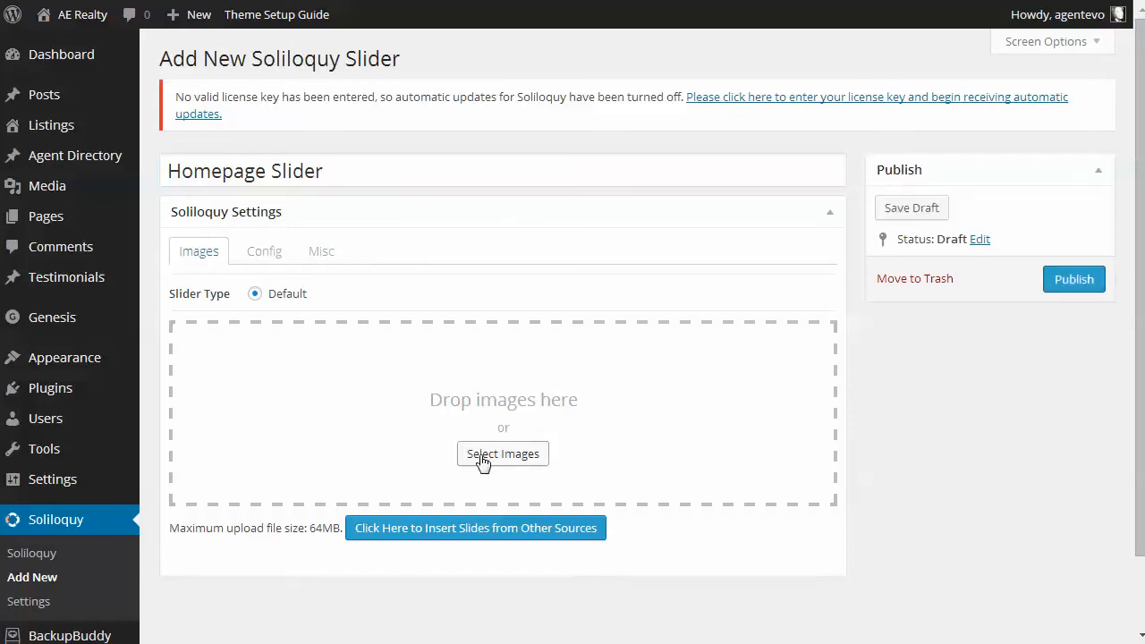
mouse_move(492, 459)
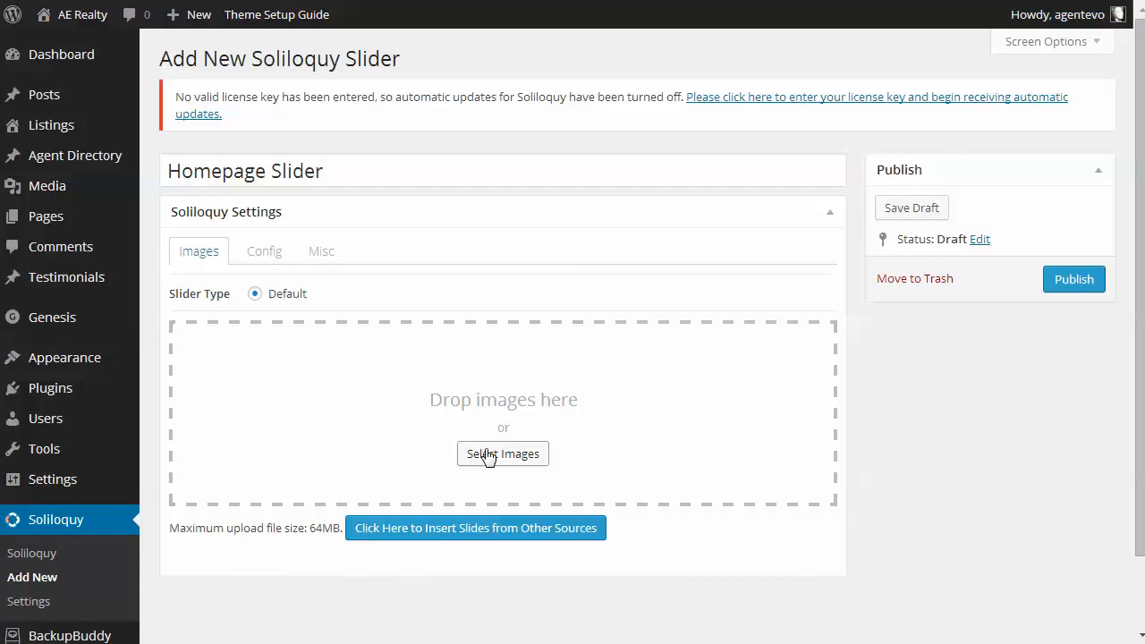
click(503, 454)
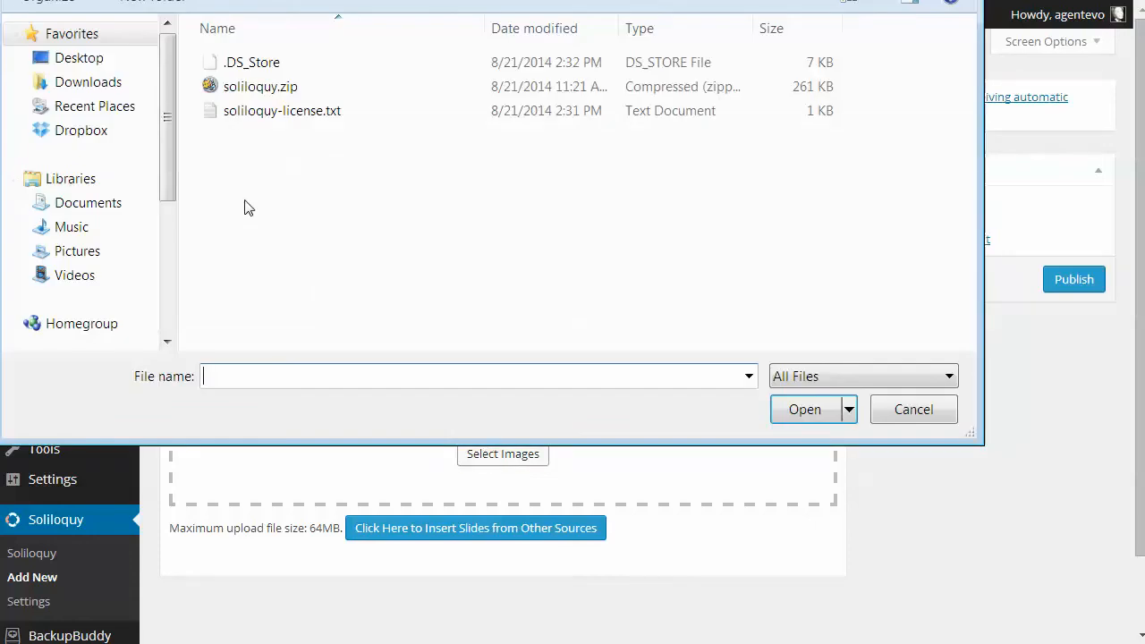
Pick the backyard swimming pool photo from the Desktop and upload it.
click(52, 56)
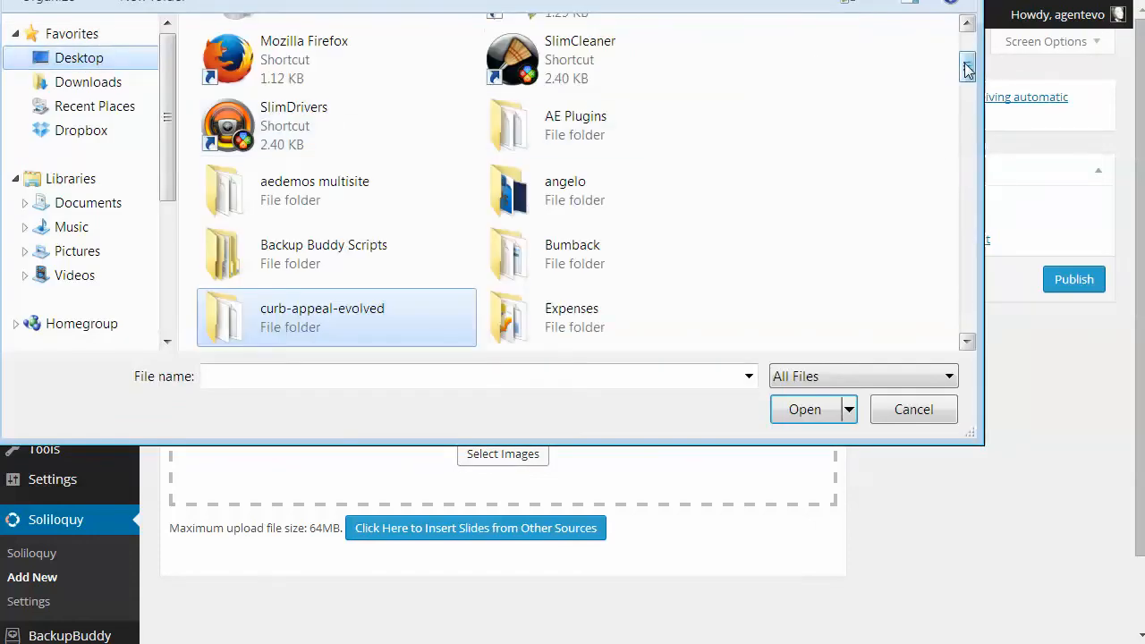
scroll(down, 3)
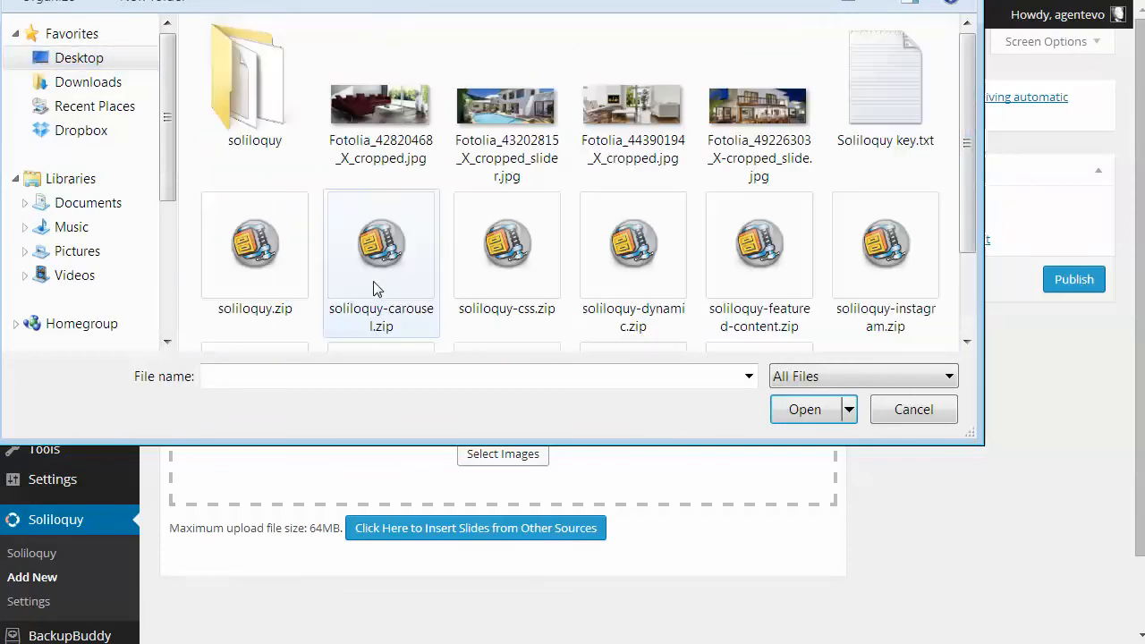
click(507, 108)
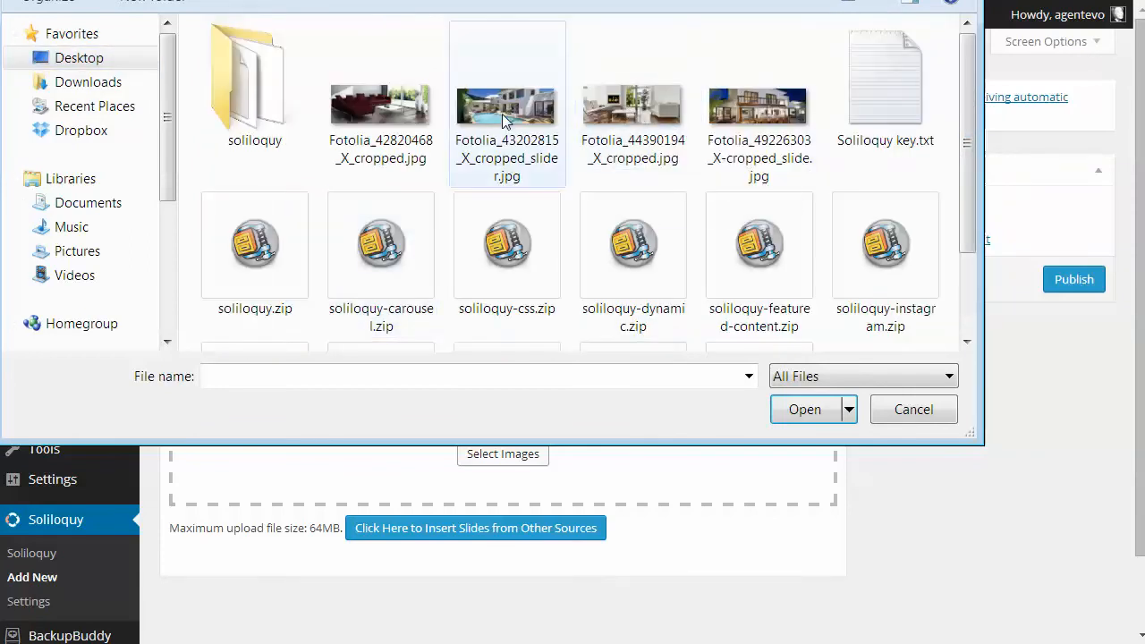
mouse_move(505, 119)
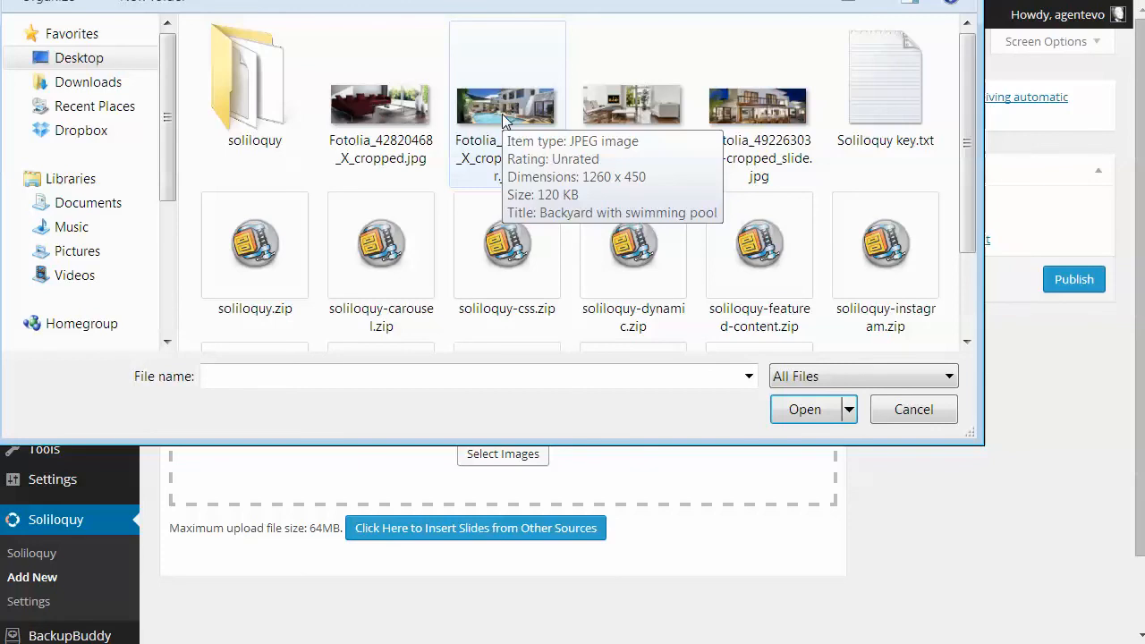
click(914, 409)
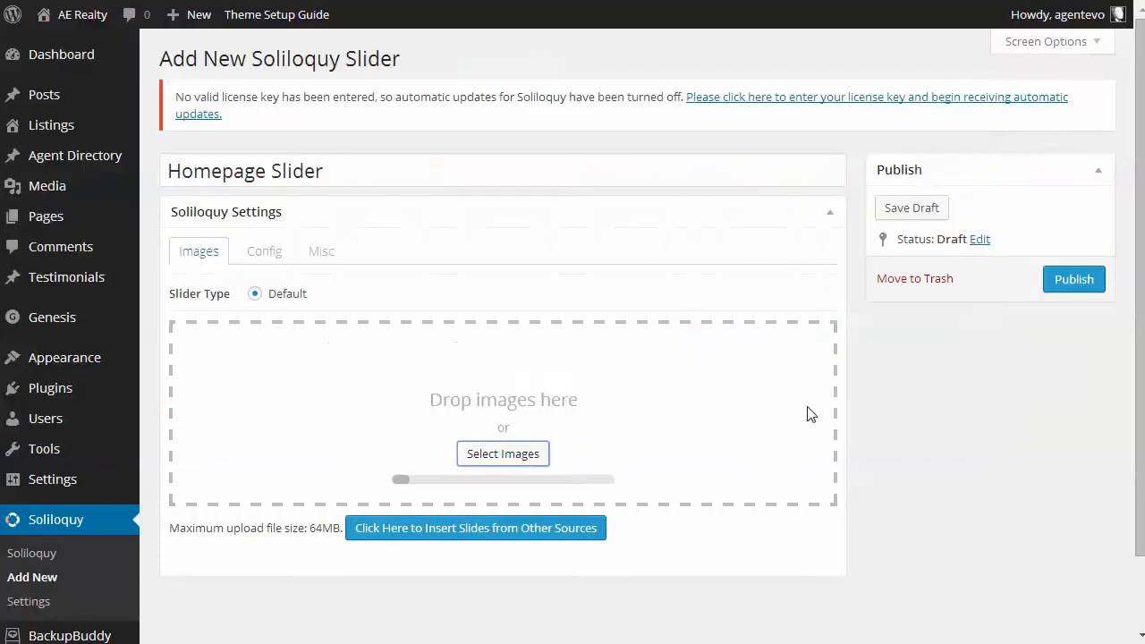
Verify the two uploaded house photo thumbnails appear in the Homepage Slider.
click(503, 454)
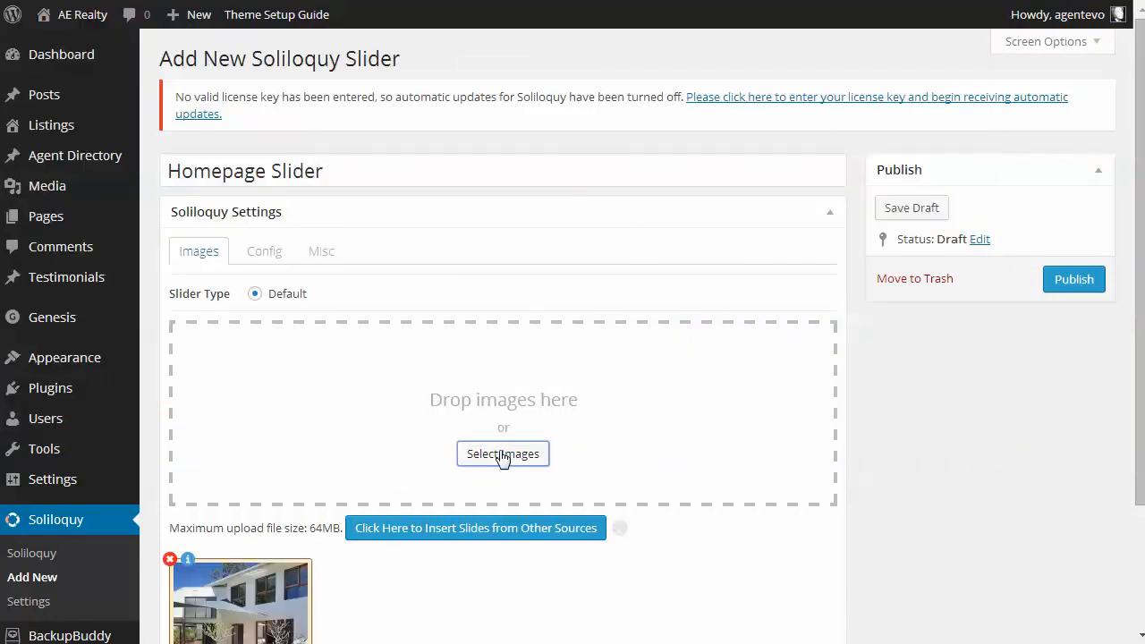
click(503, 453)
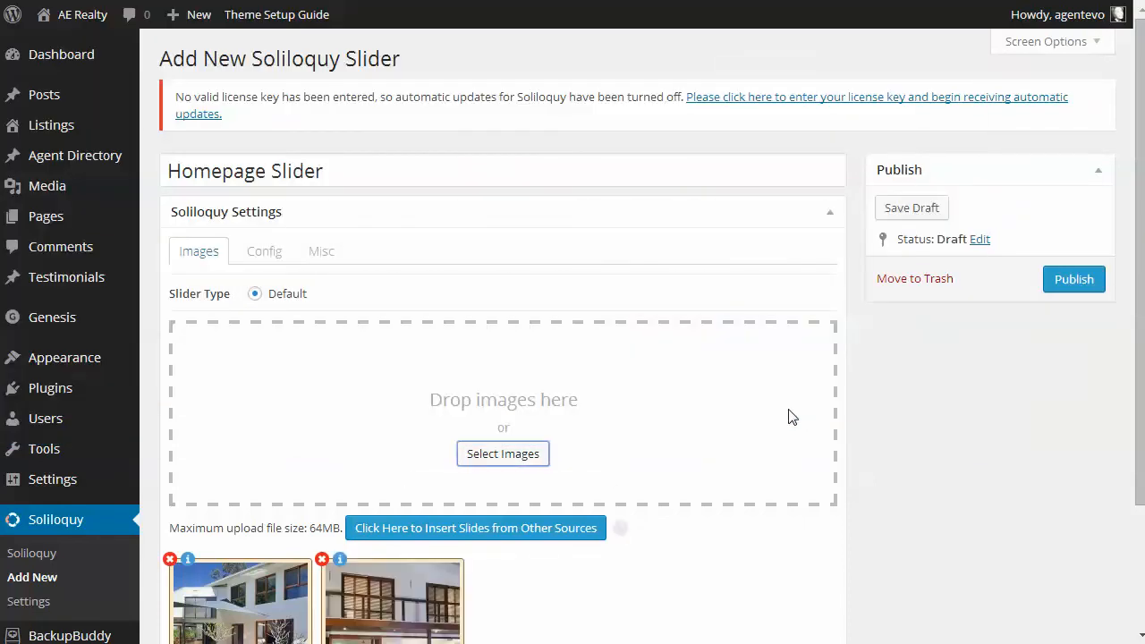
scroll(down, 3)
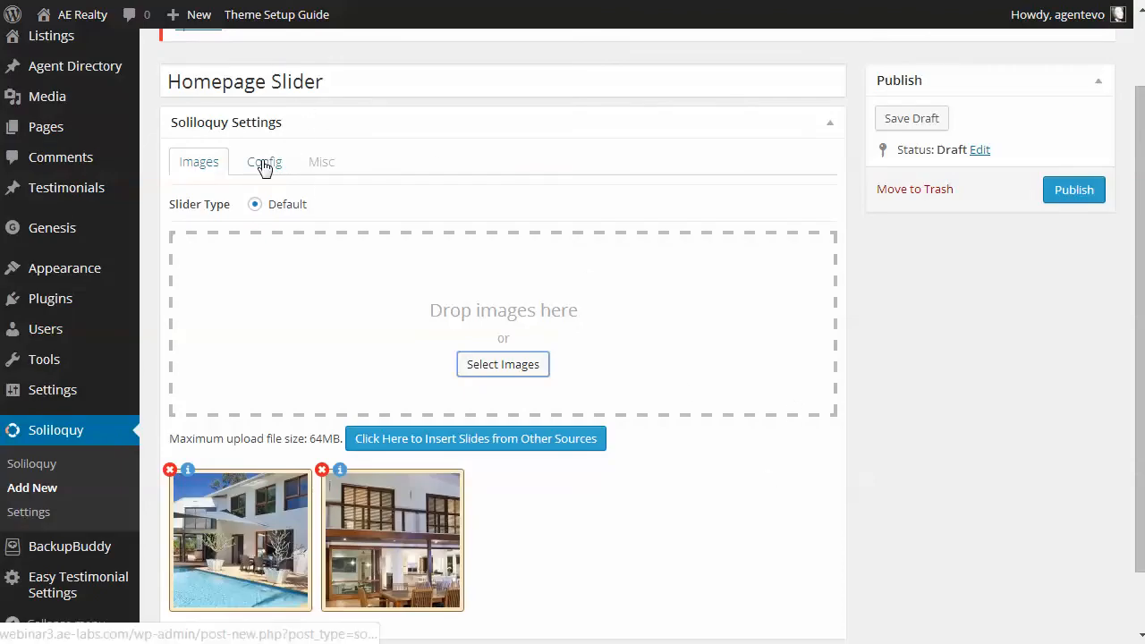
Set the Homepage Slider's Config dimensions to Full Width at 1920 × 575 pixels.
click(263, 161)
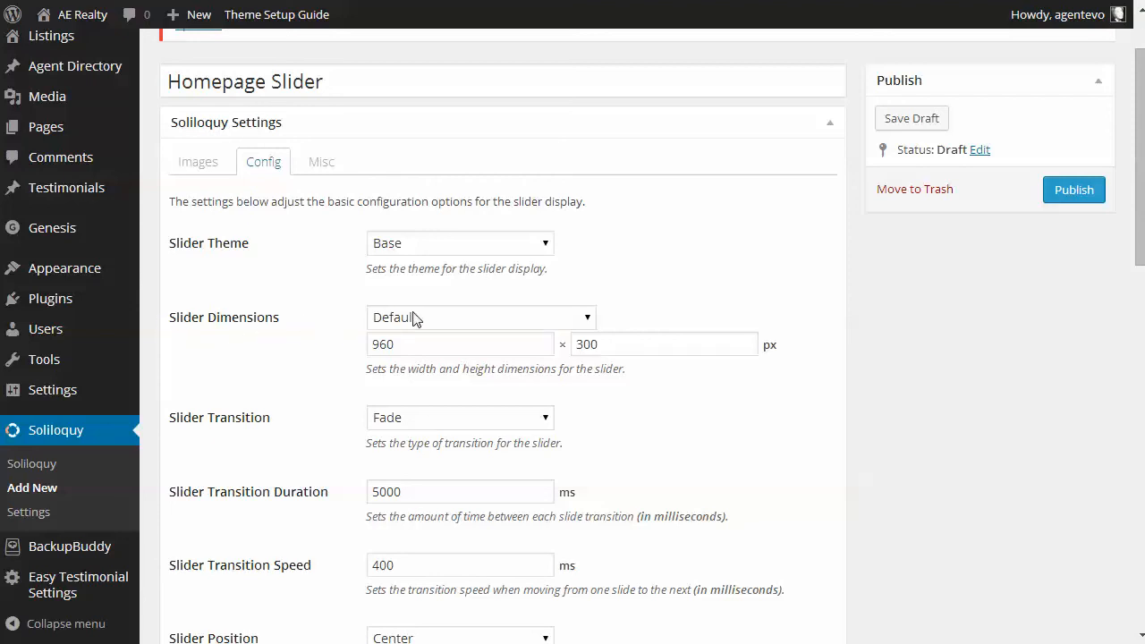
click(478, 317)
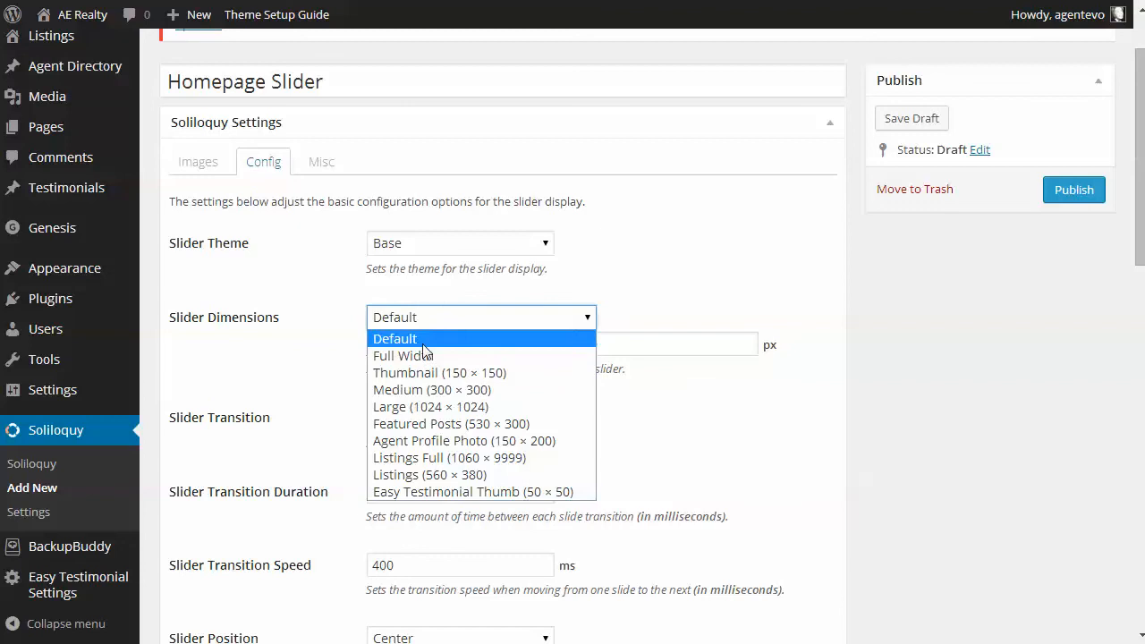
click(400, 356)
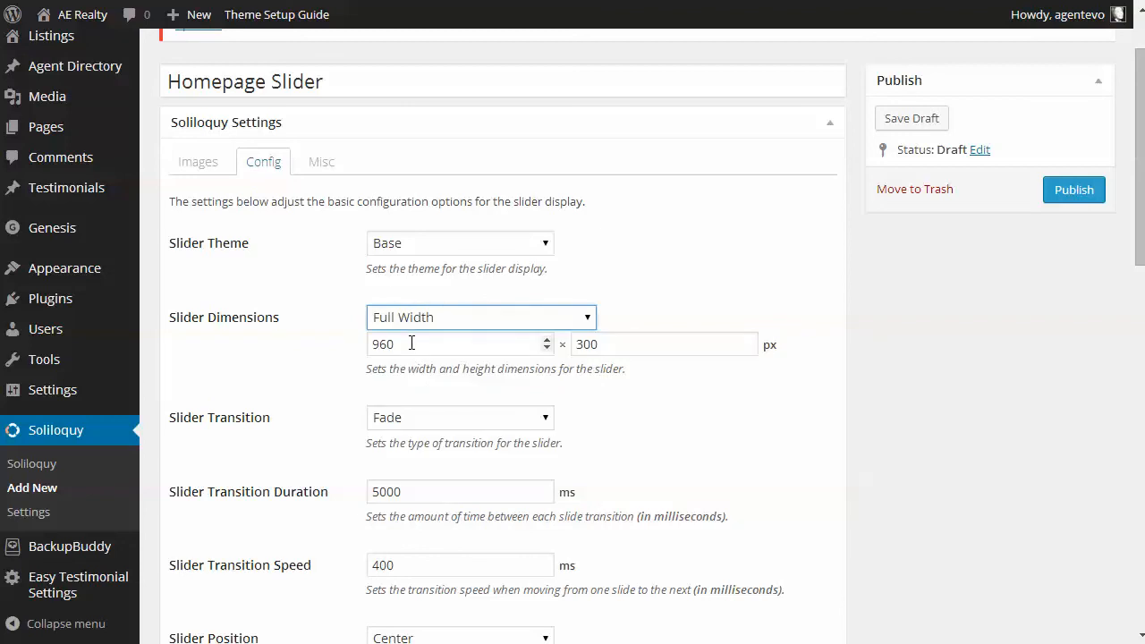
double_click(411, 344)
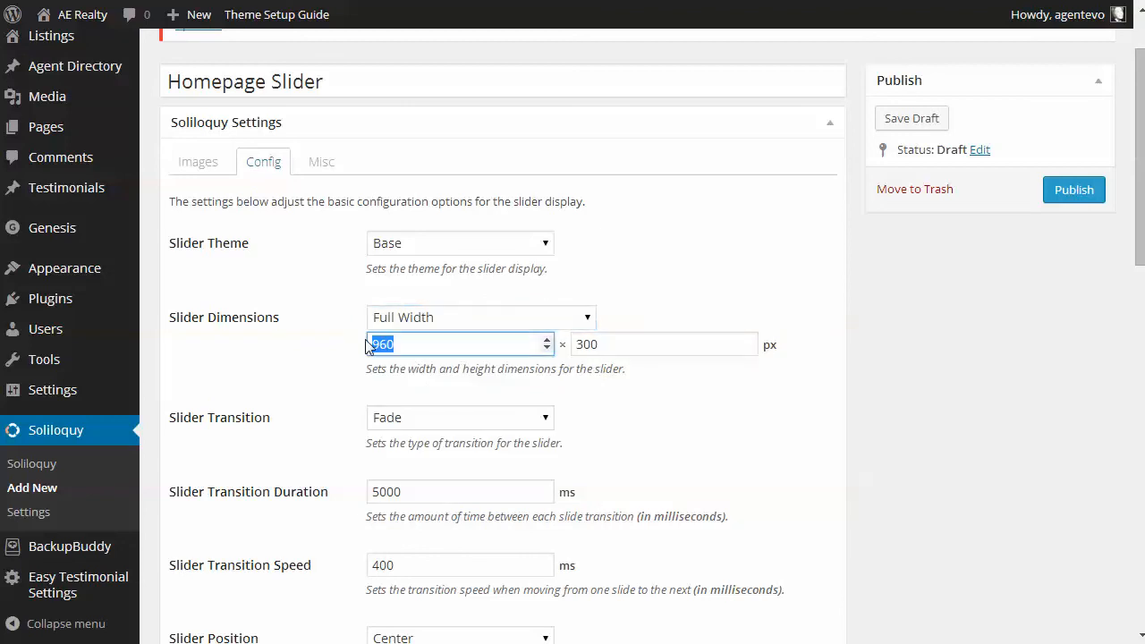
text(9)
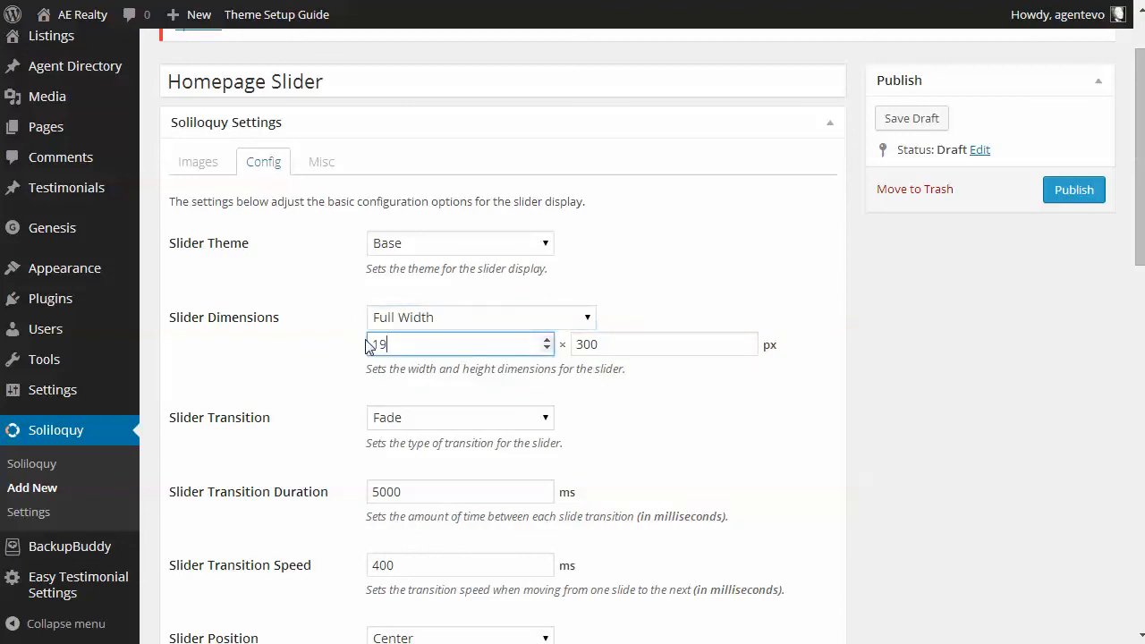
text(1920)
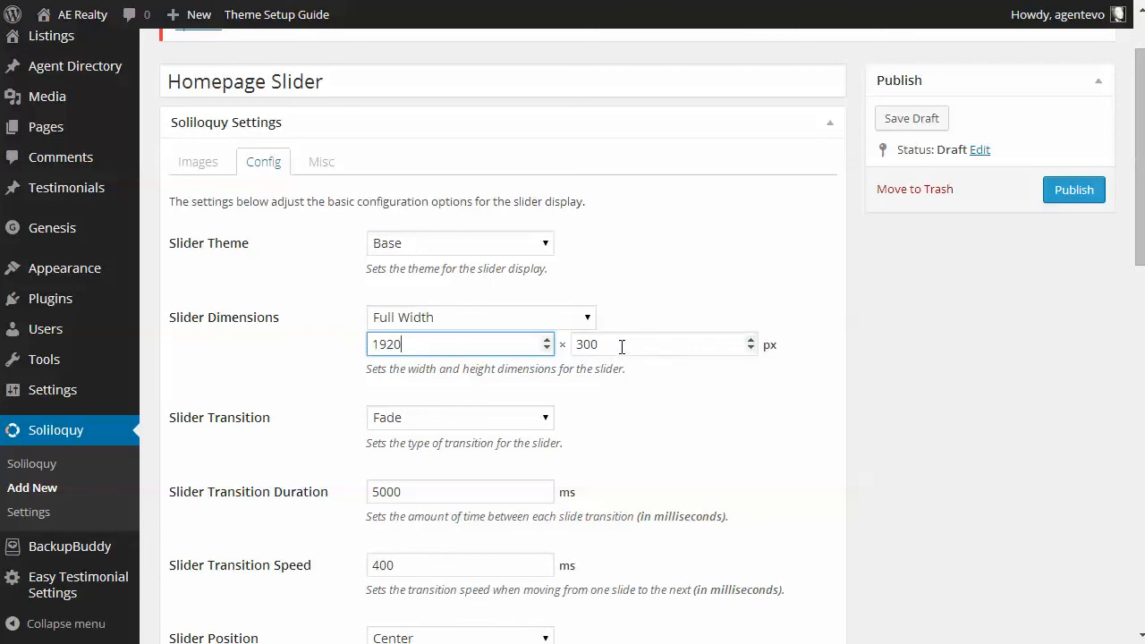
text(575)
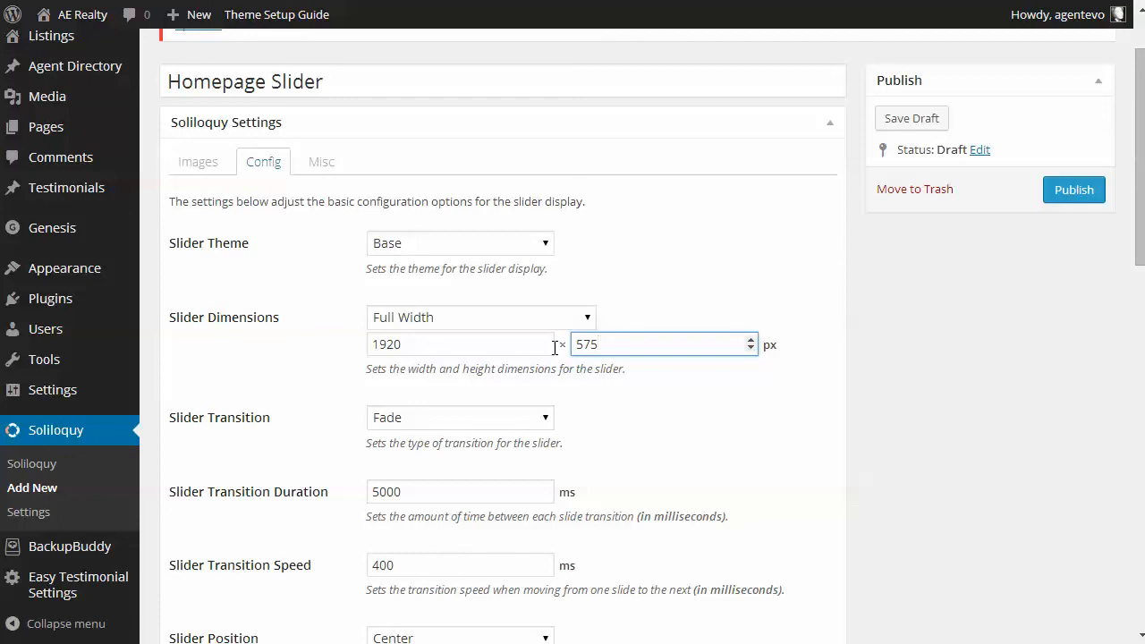
click(658, 345)
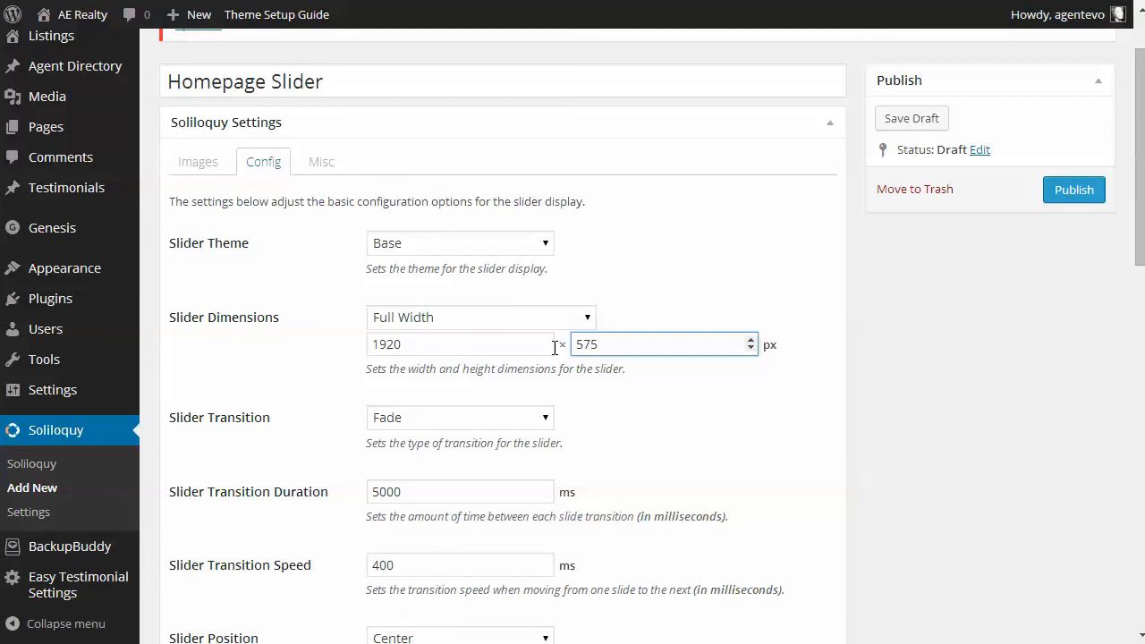
mouse_move(565, 317)
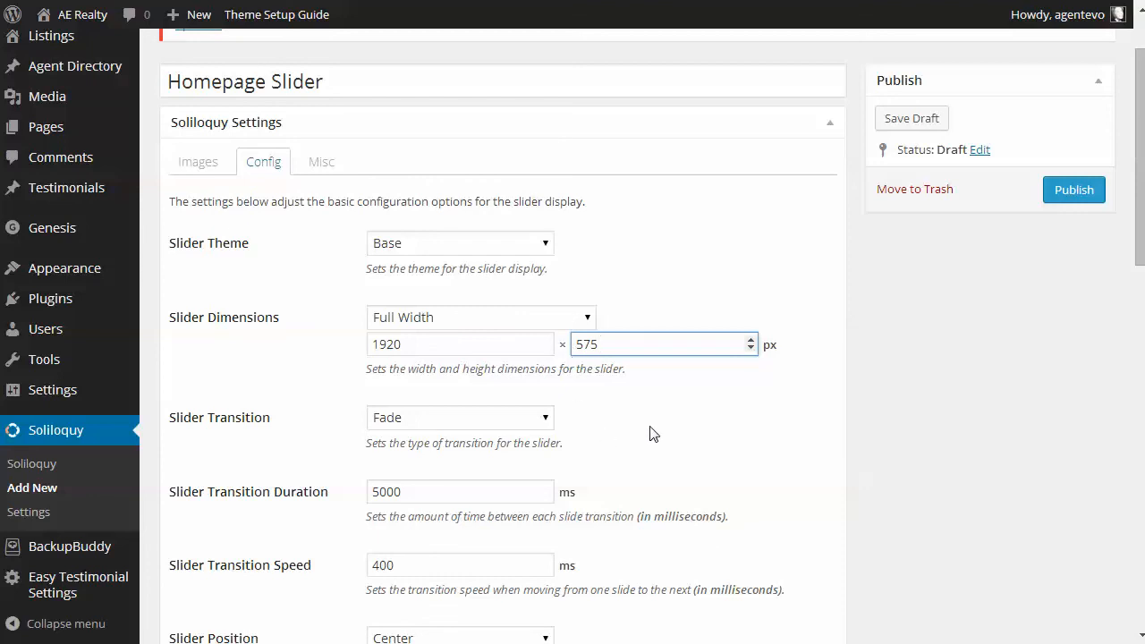
Change the Slider Gutter value to 0 px.
scroll(down, 3)
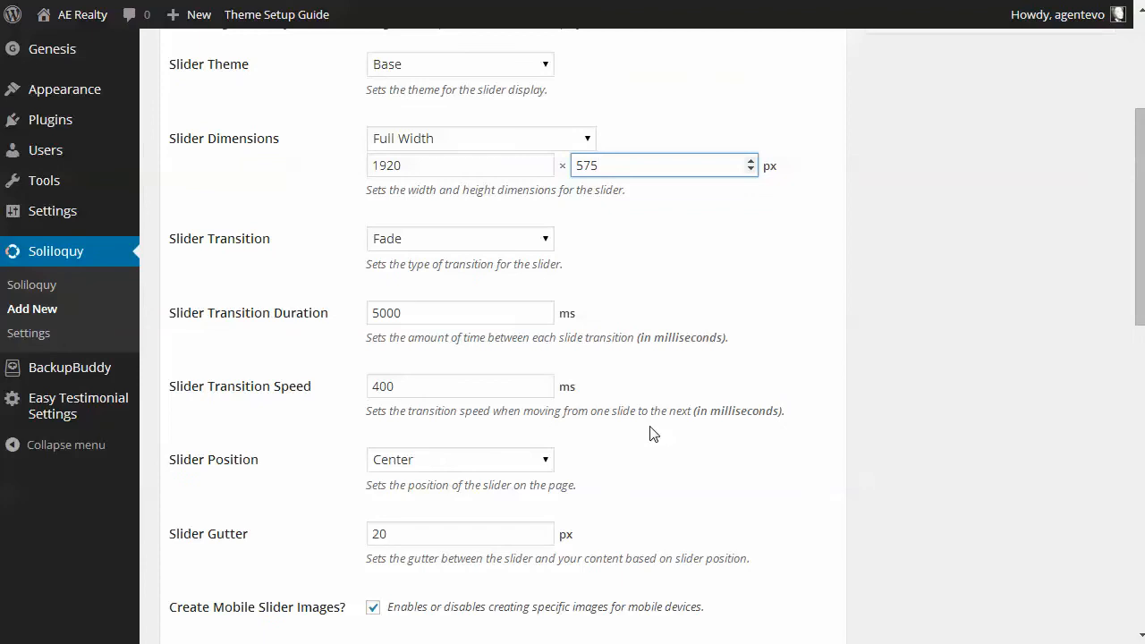
scroll(down, 3)
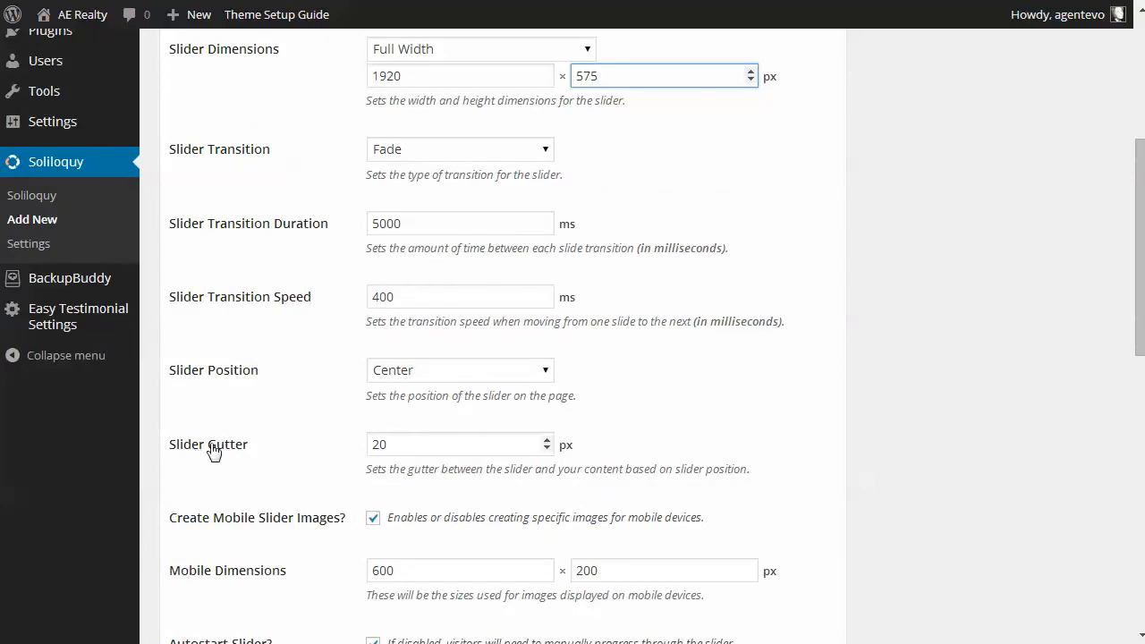
click(454, 444)
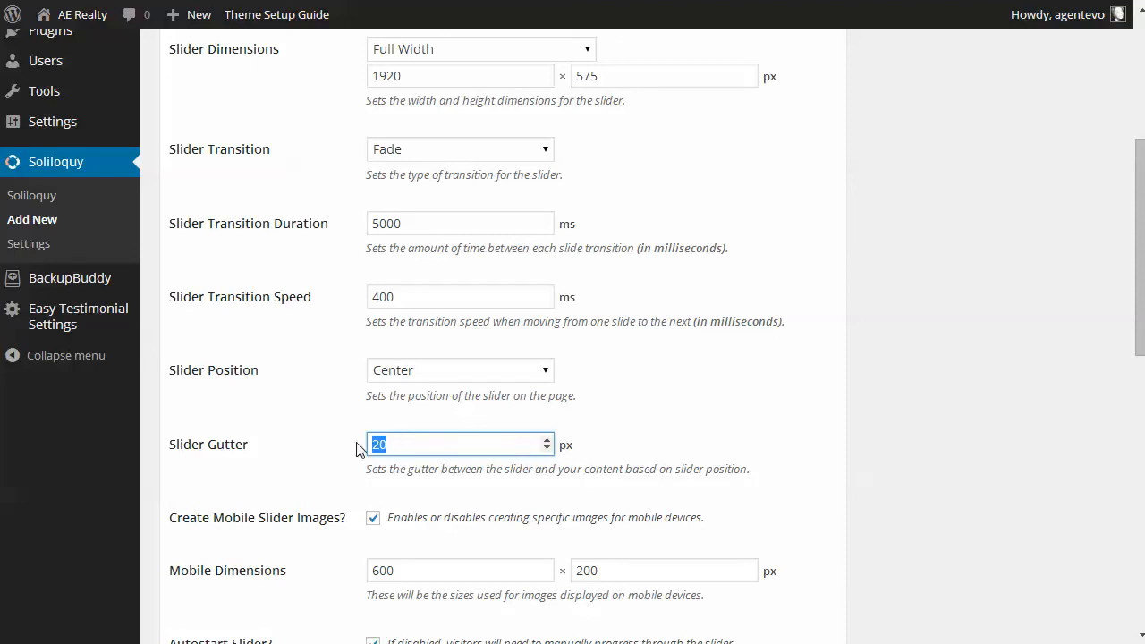
text(0)
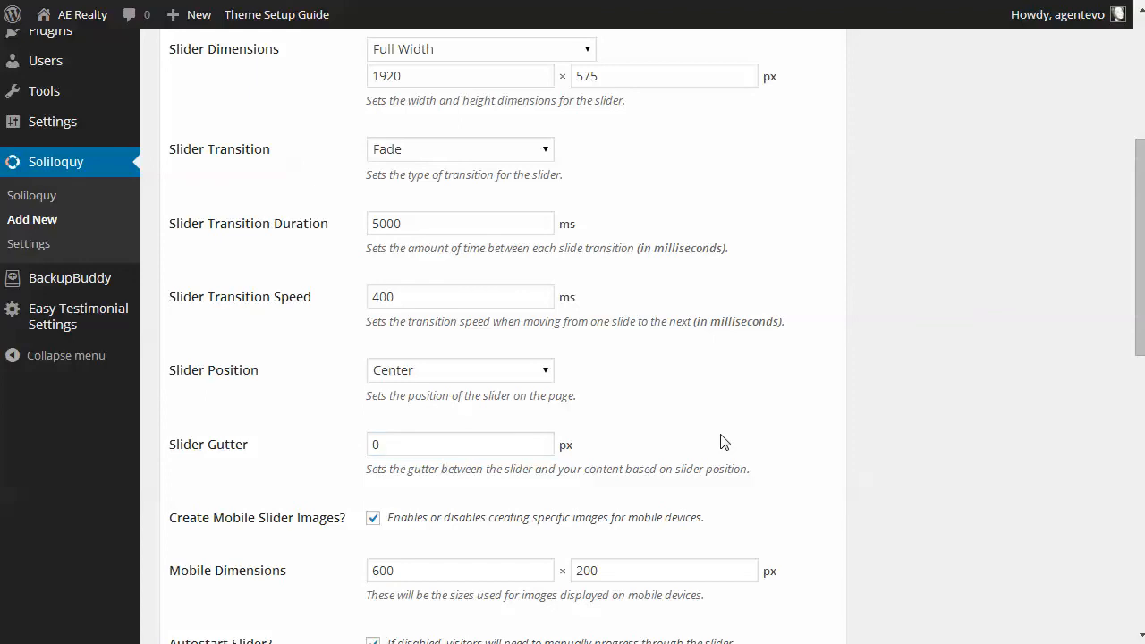
Uncheck Show Slider Control Nav? in the slider configuration.
scroll(down, 3)
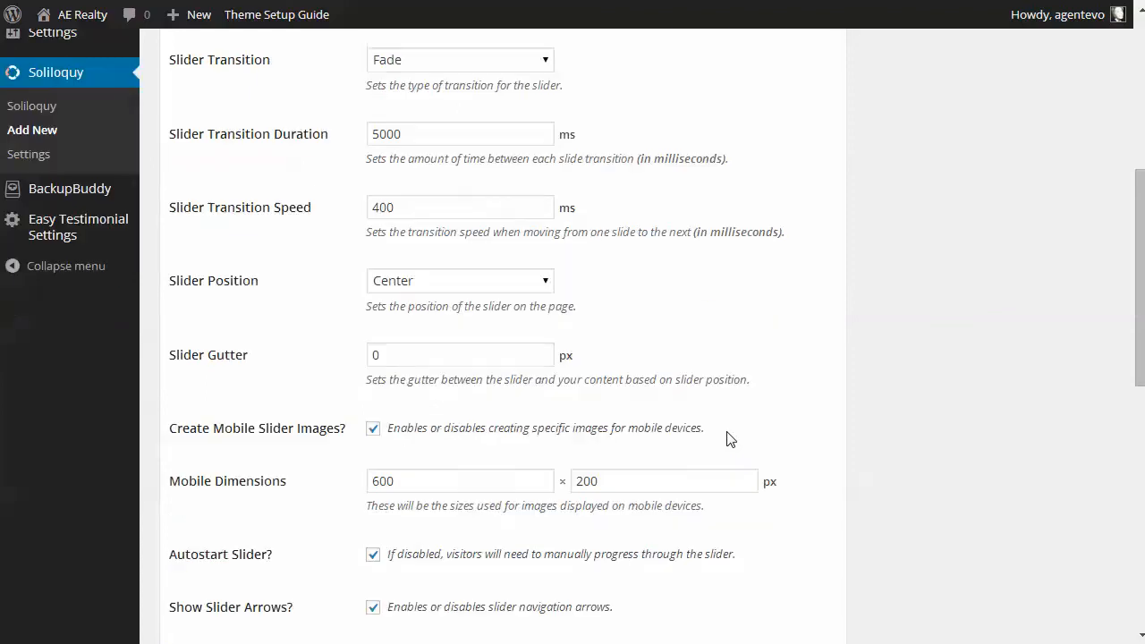
scroll(down, 3)
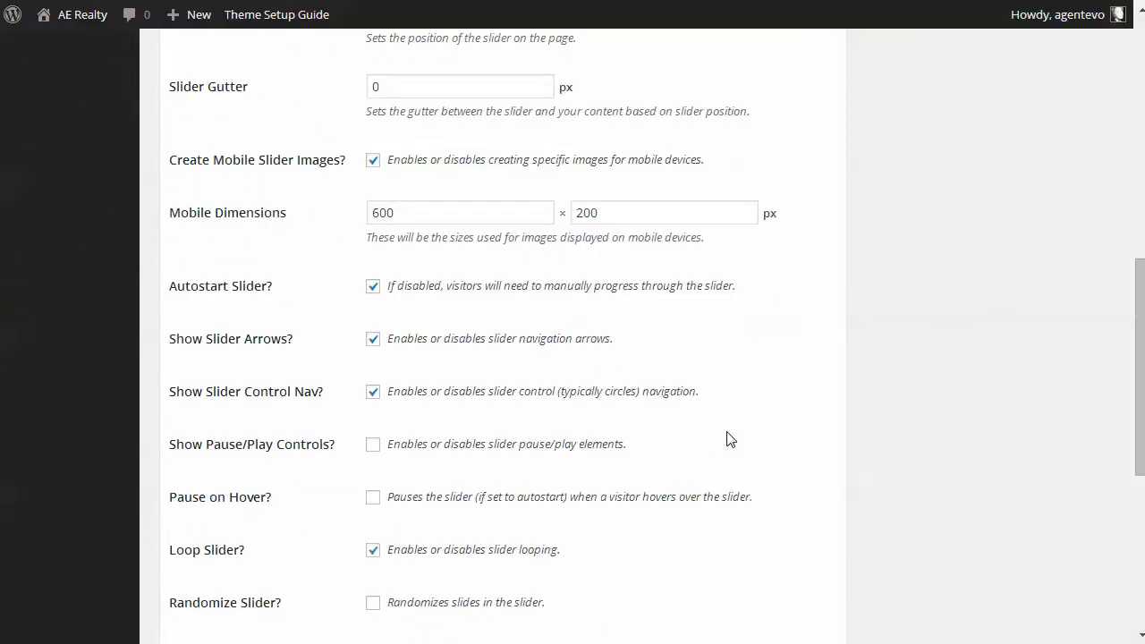
mouse_move(360, 403)
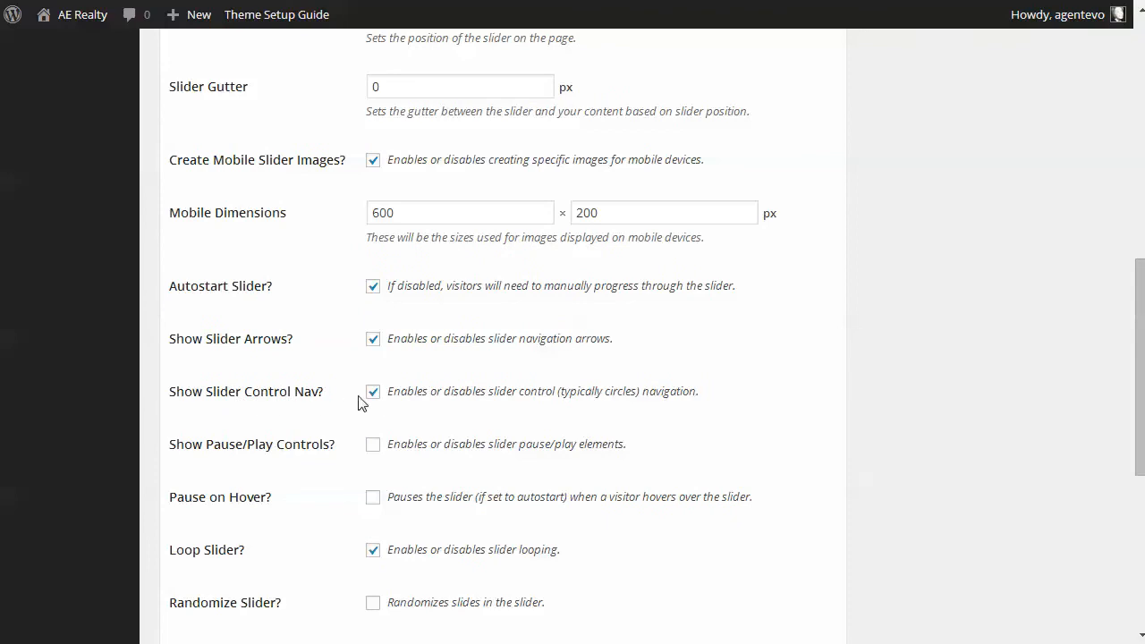
click(372, 392)
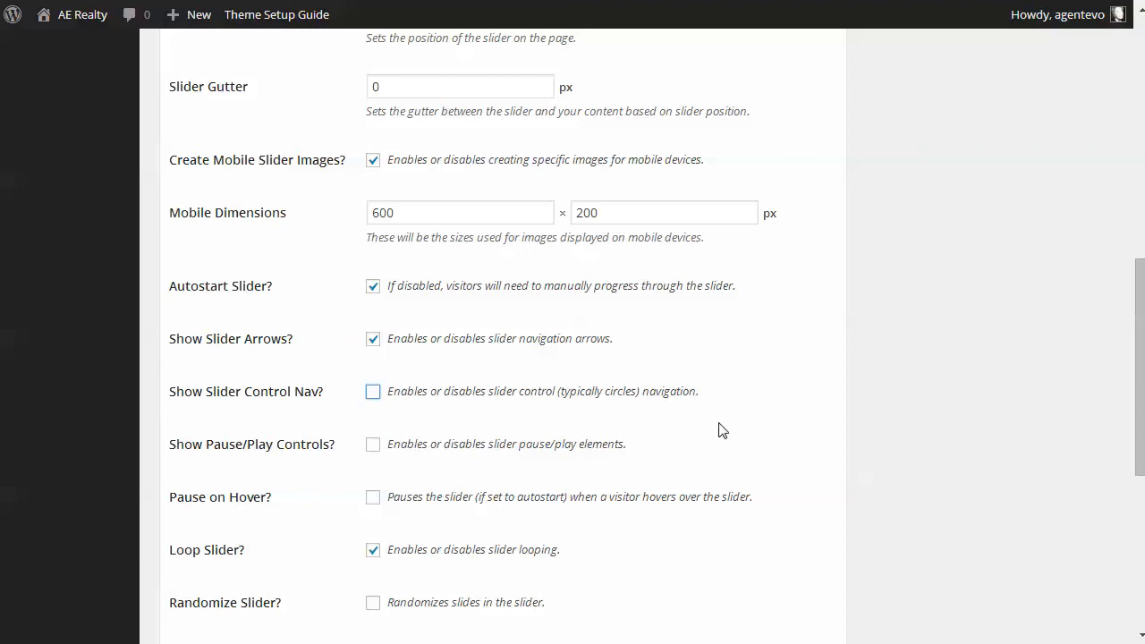
mouse_move(340, 346)
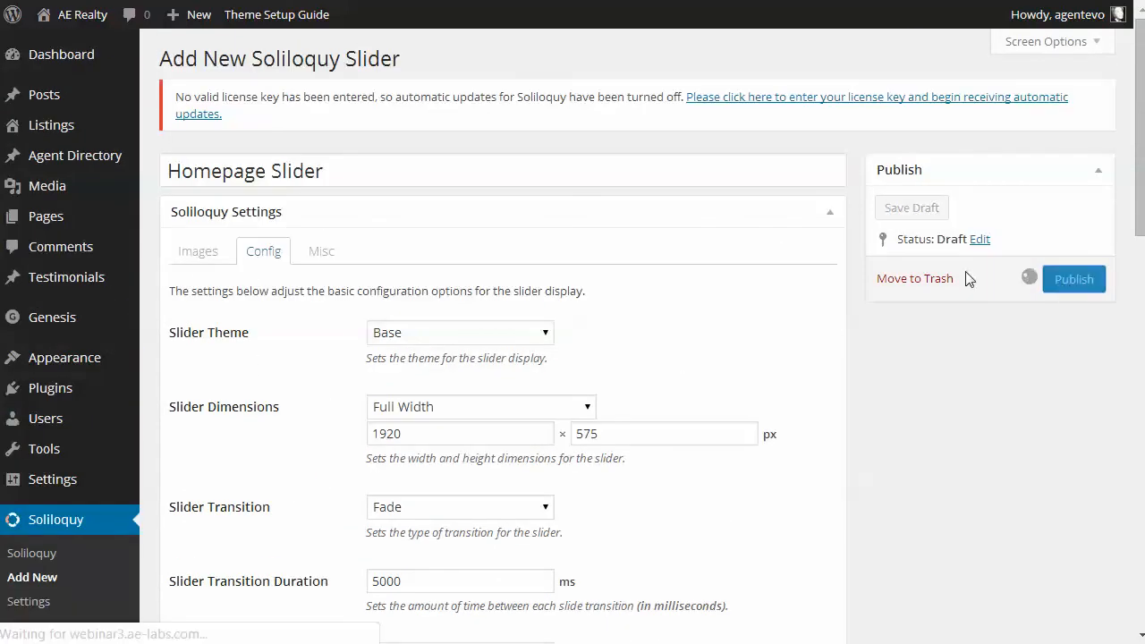
Publish the Homepage Slider and close the shortcode information overlay.
click(1074, 278)
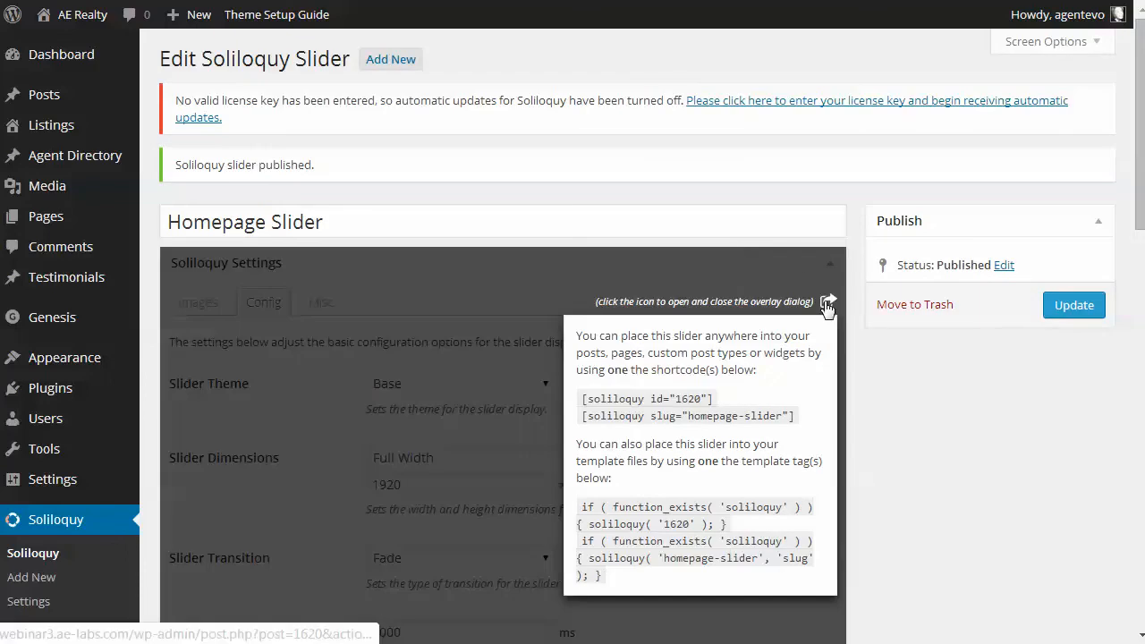
click(828, 300)
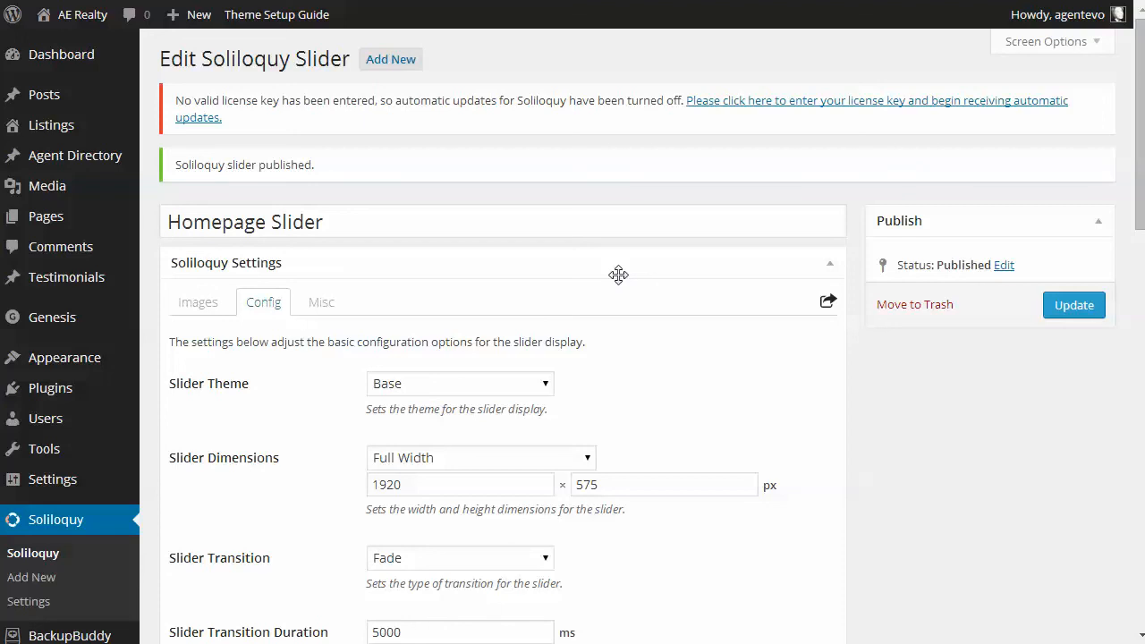
mouse_move(64, 357)
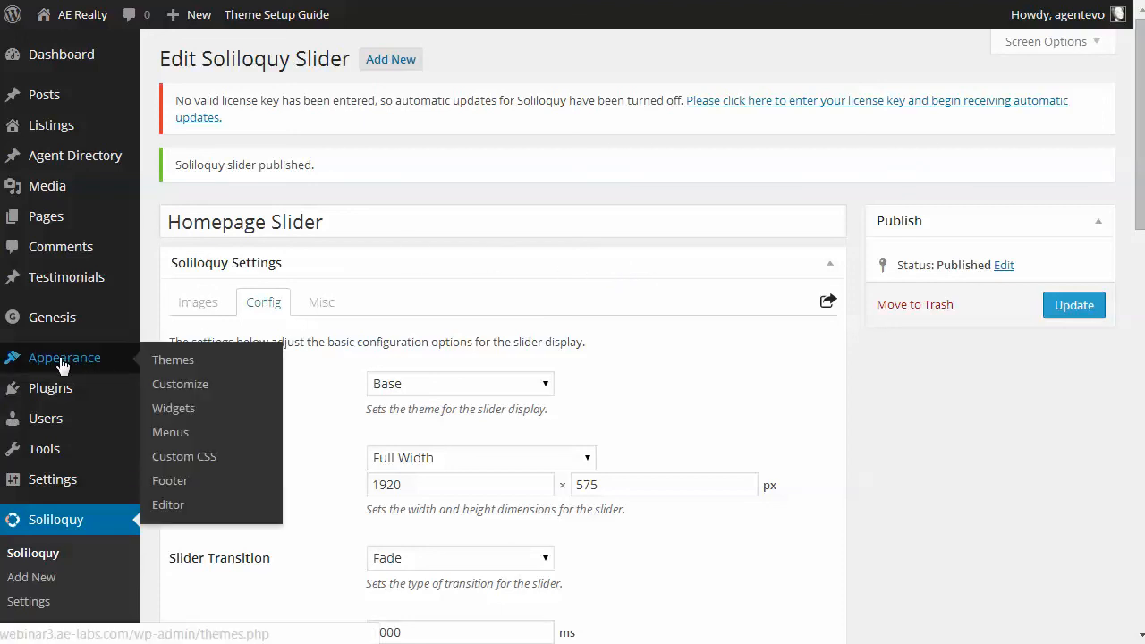
mouse_move(173, 408)
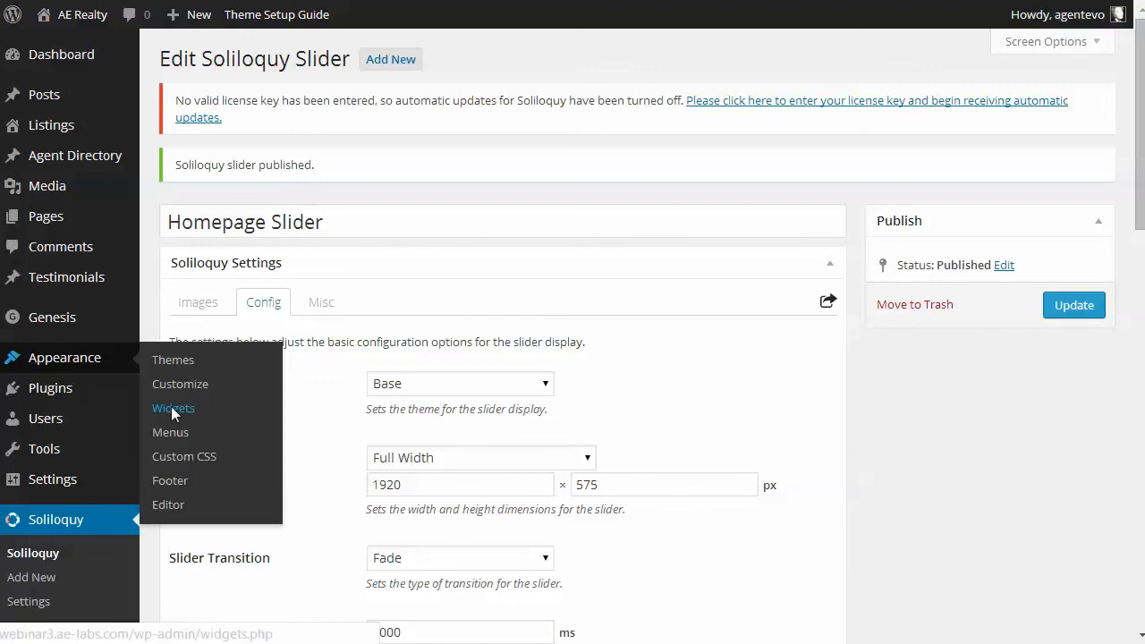
Add a Soliloquy widget set to Homepage Slider to the Slider widget area and save.
click(173, 408)
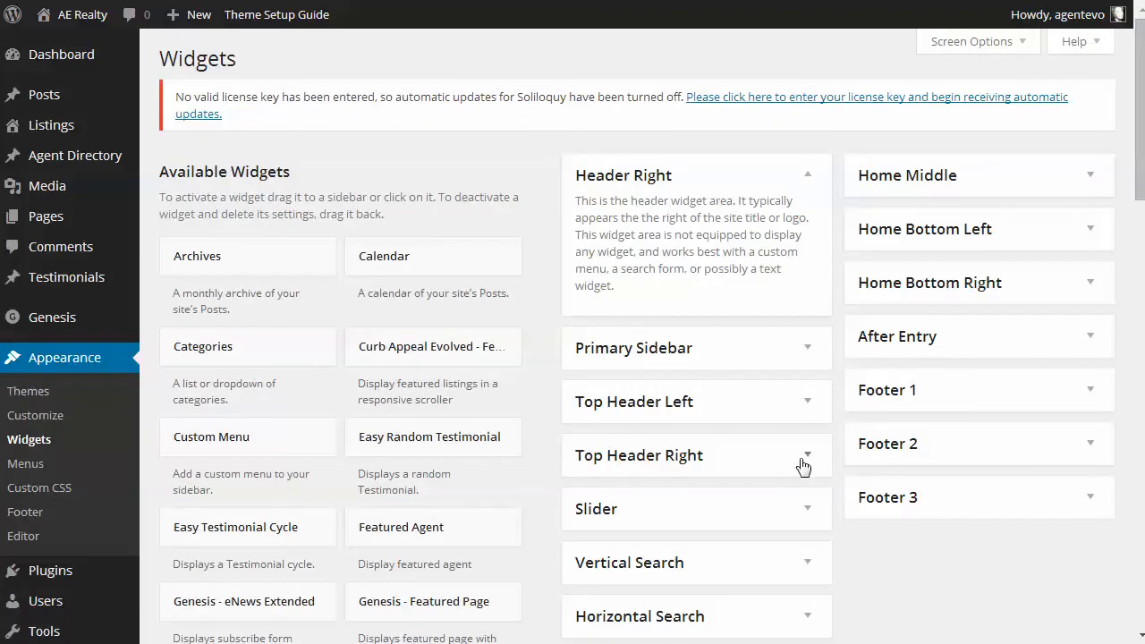
scroll(down, 3)
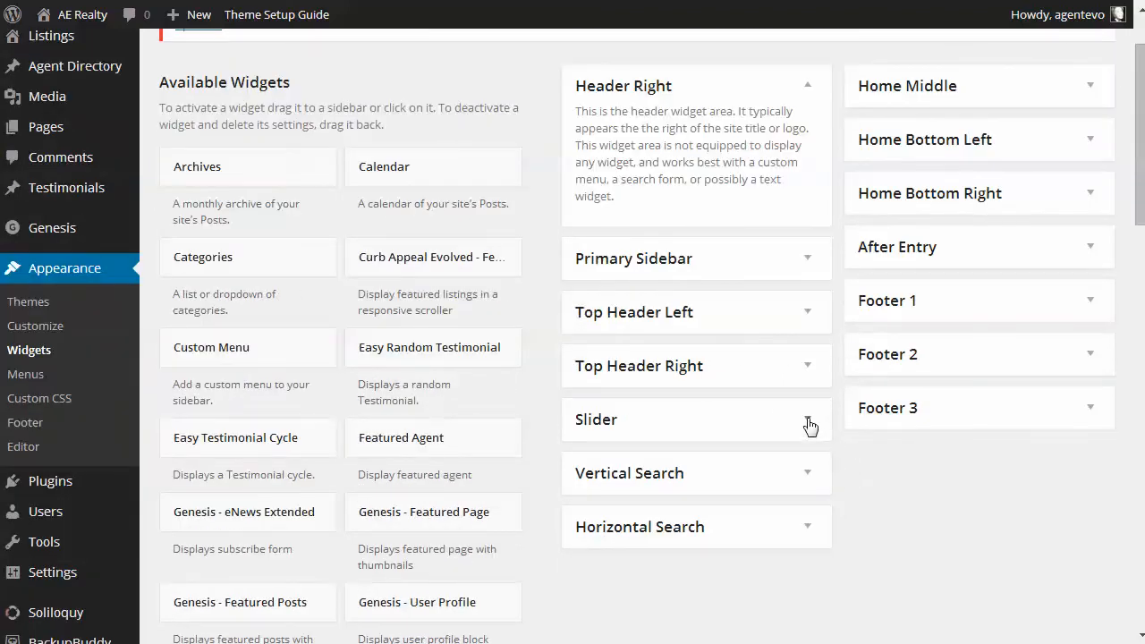
click(808, 419)
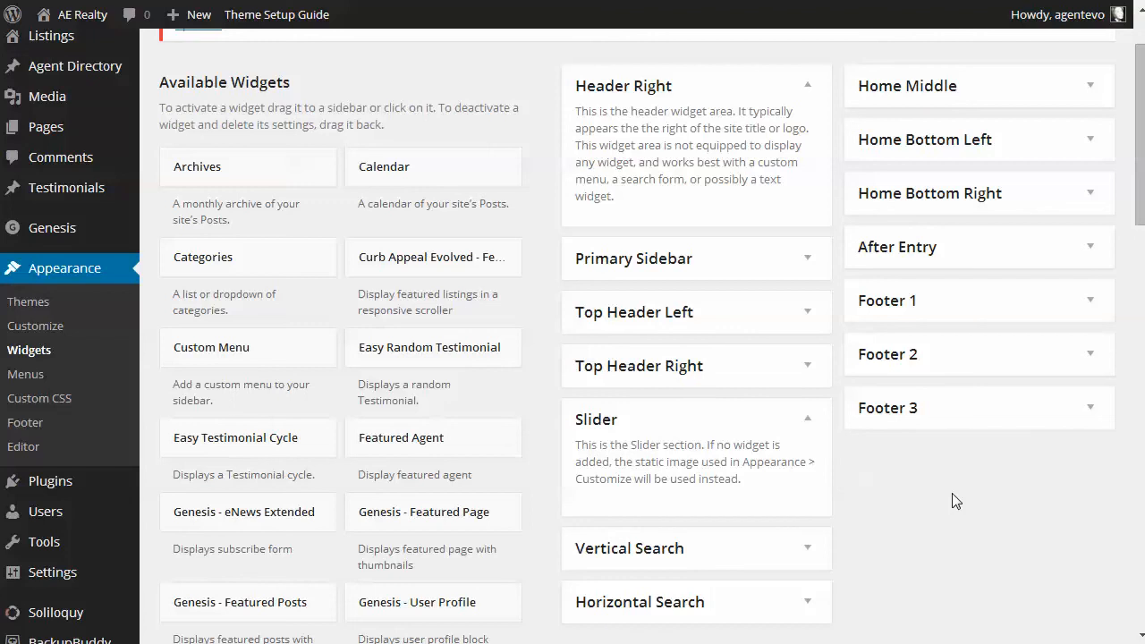
scroll(down, 3)
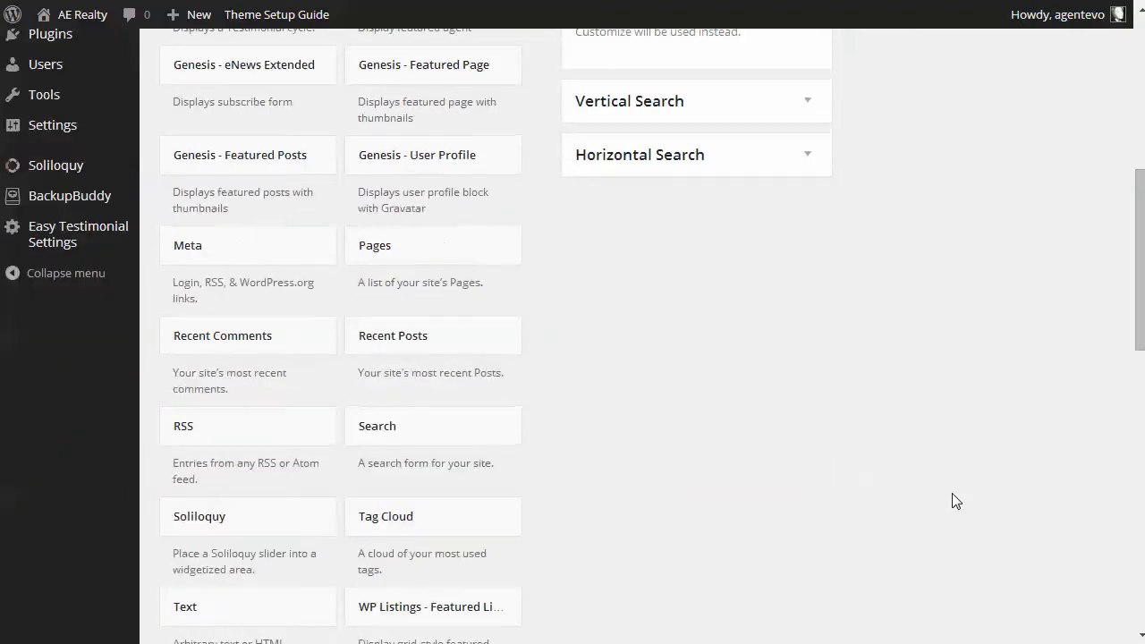
mouse_move(204, 523)
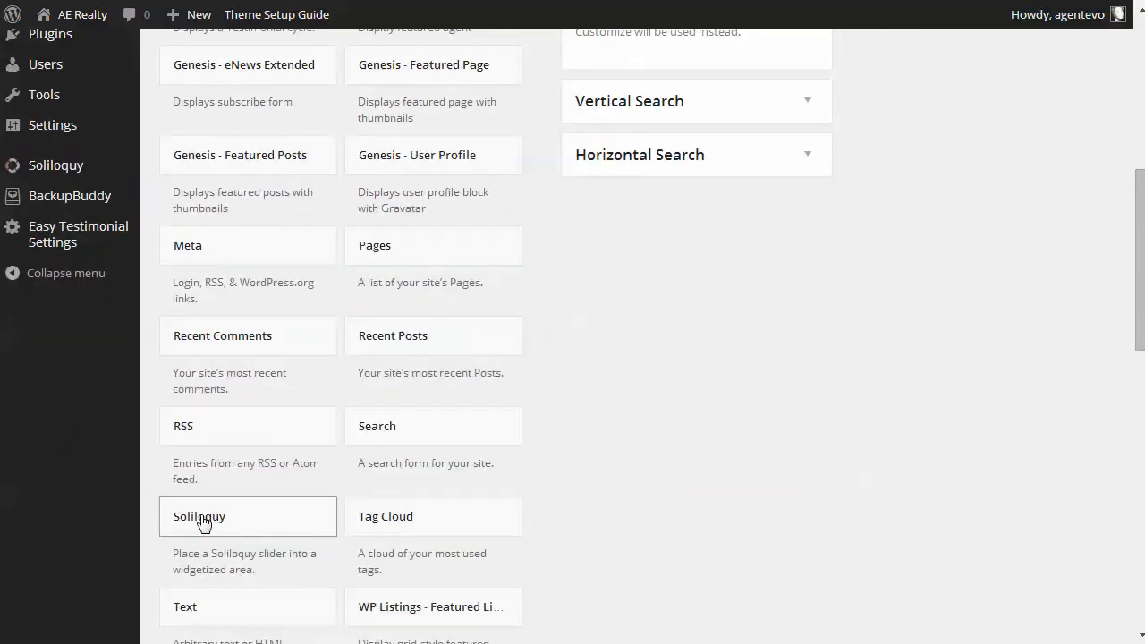
drag(203, 516, 613, 40)
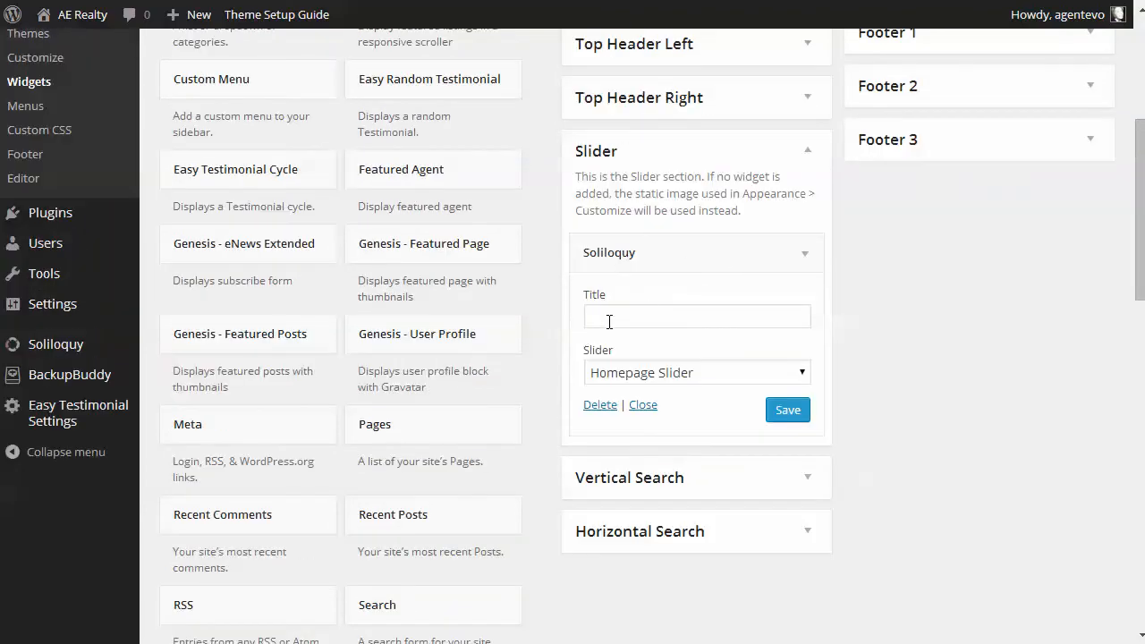
click(696, 317)
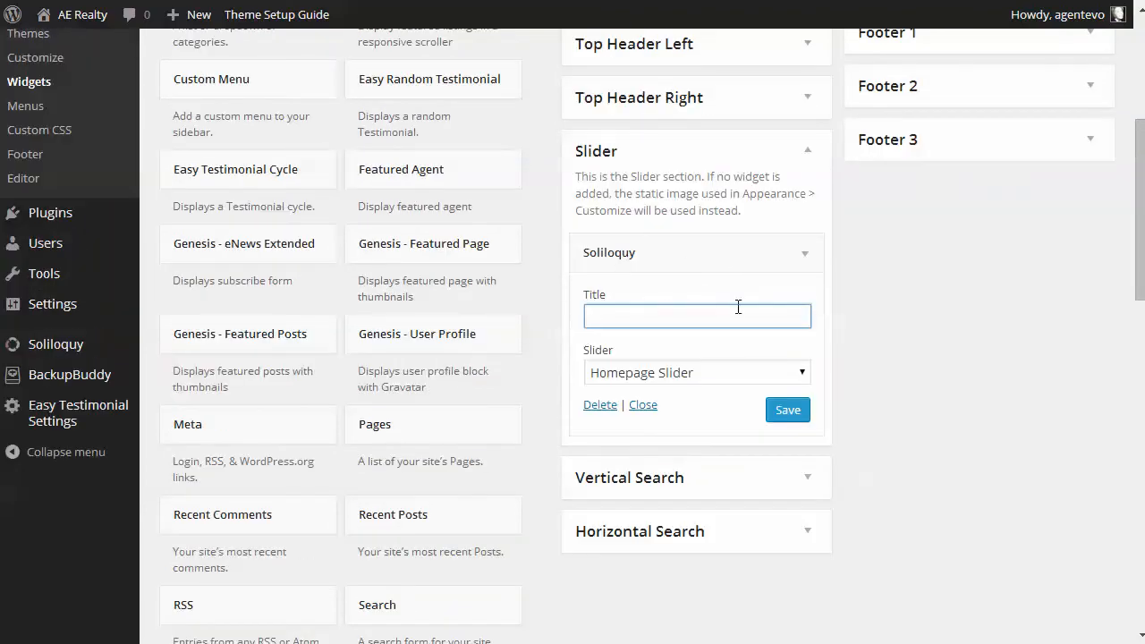
click(696, 373)
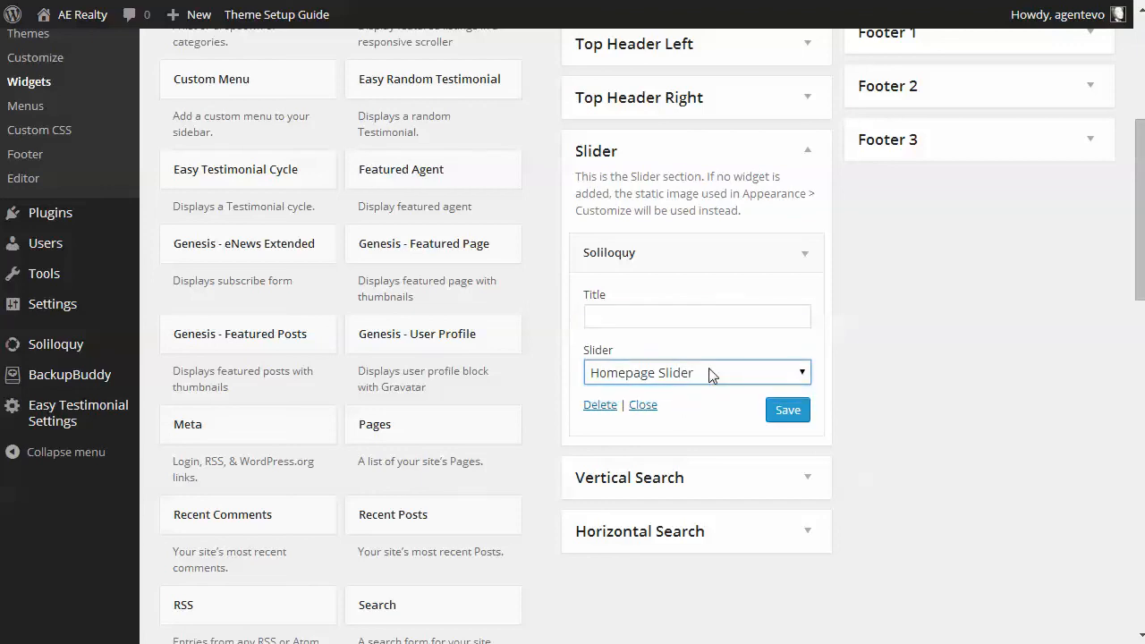
click(788, 410)
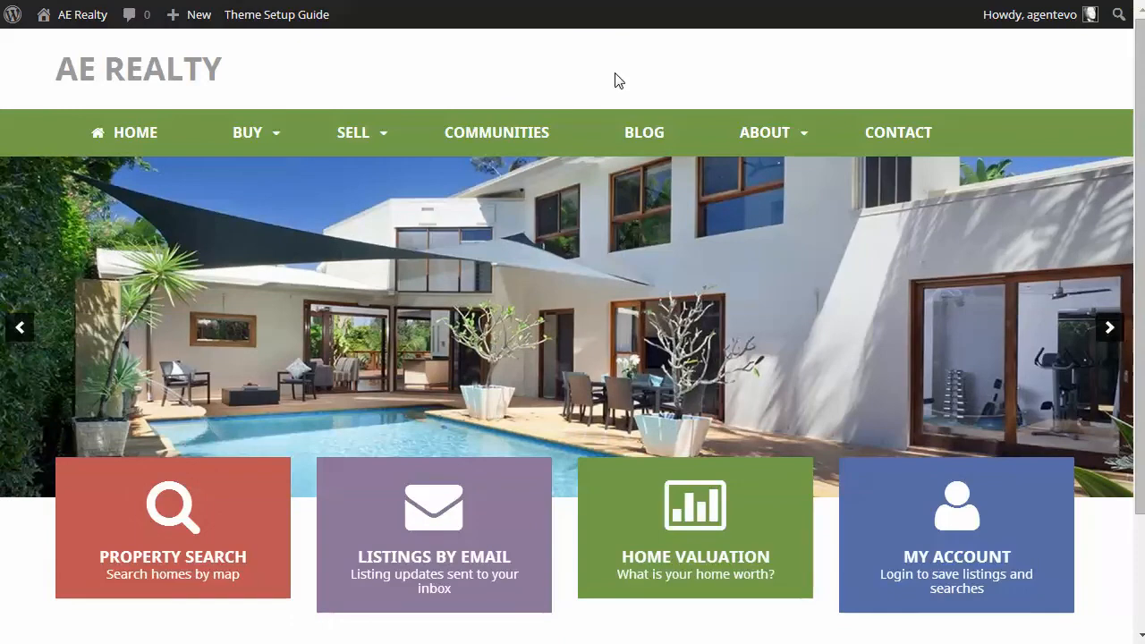
mouse_move(979, 347)
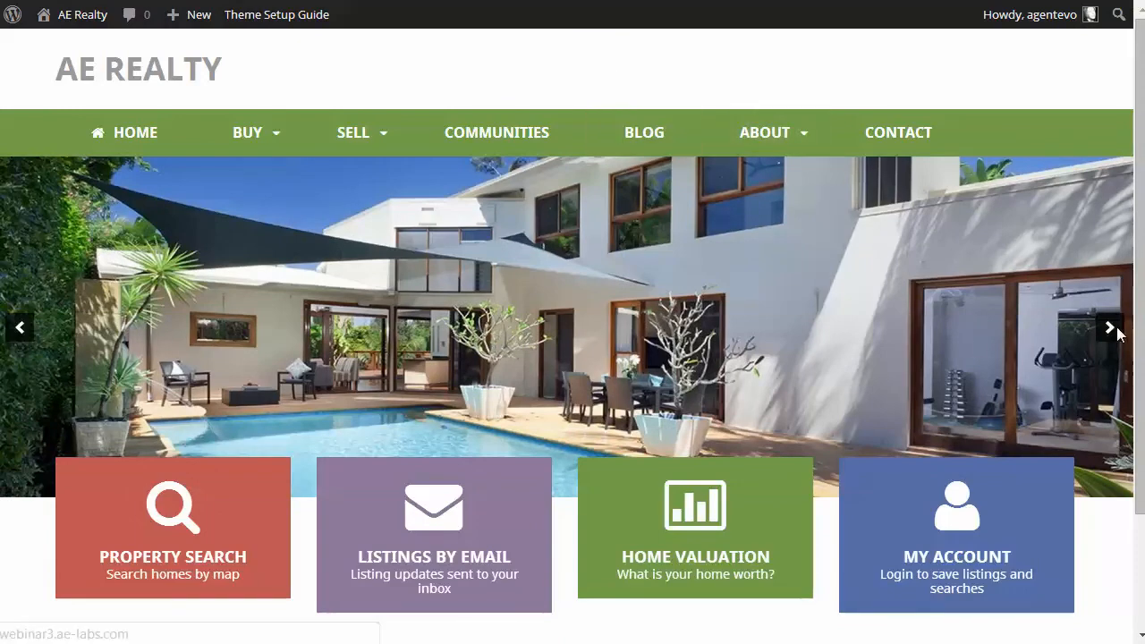
mouse_move(657, 301)
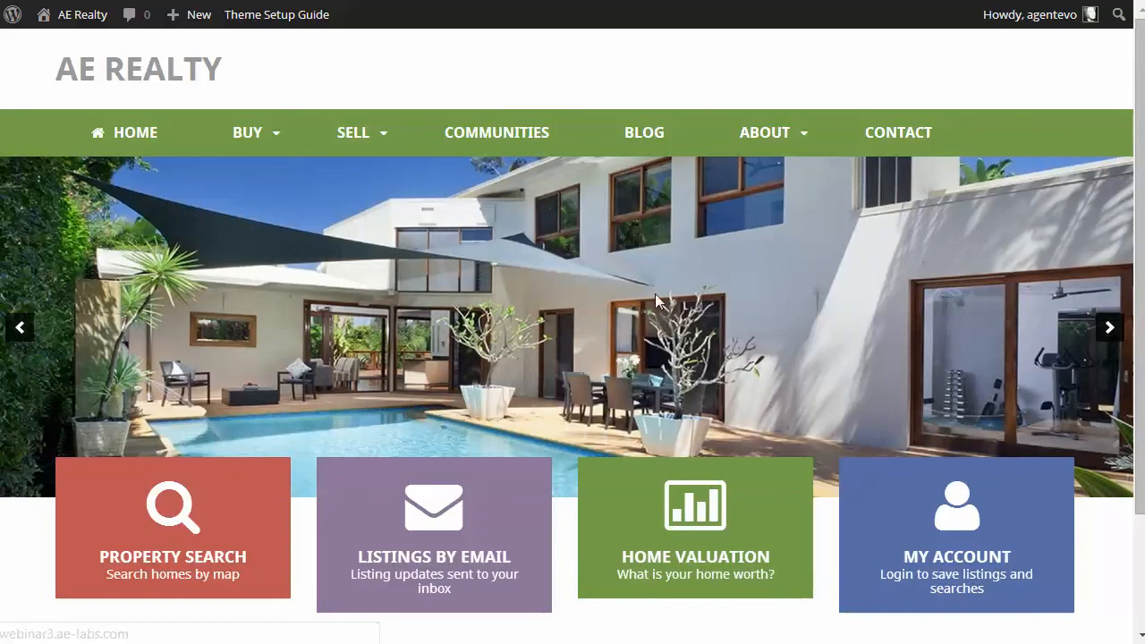
mouse_move(733, 295)
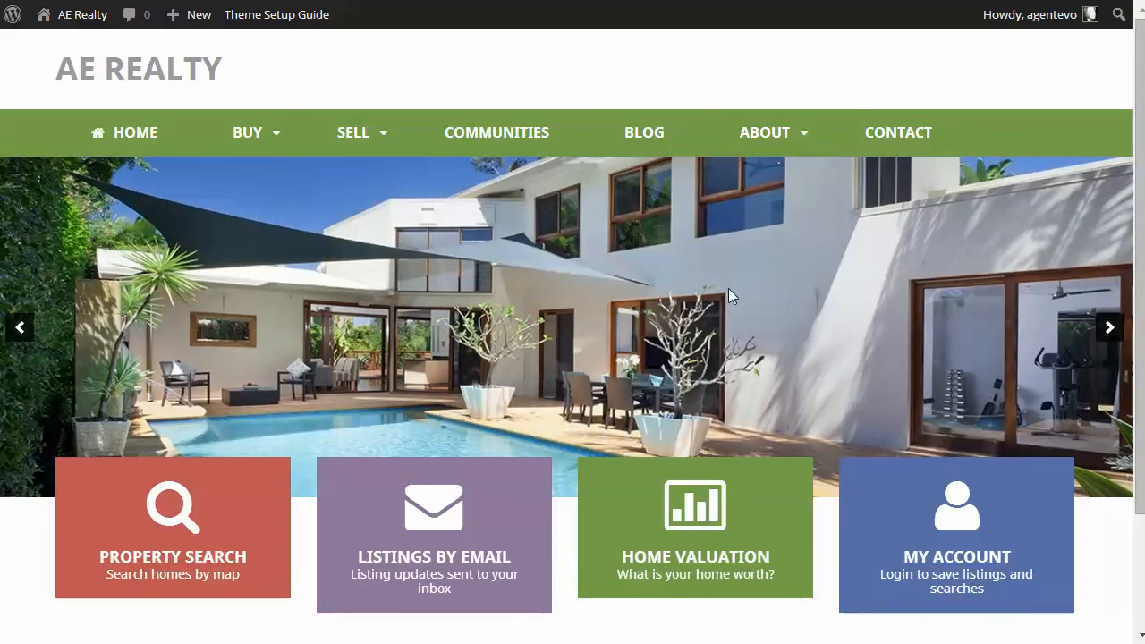